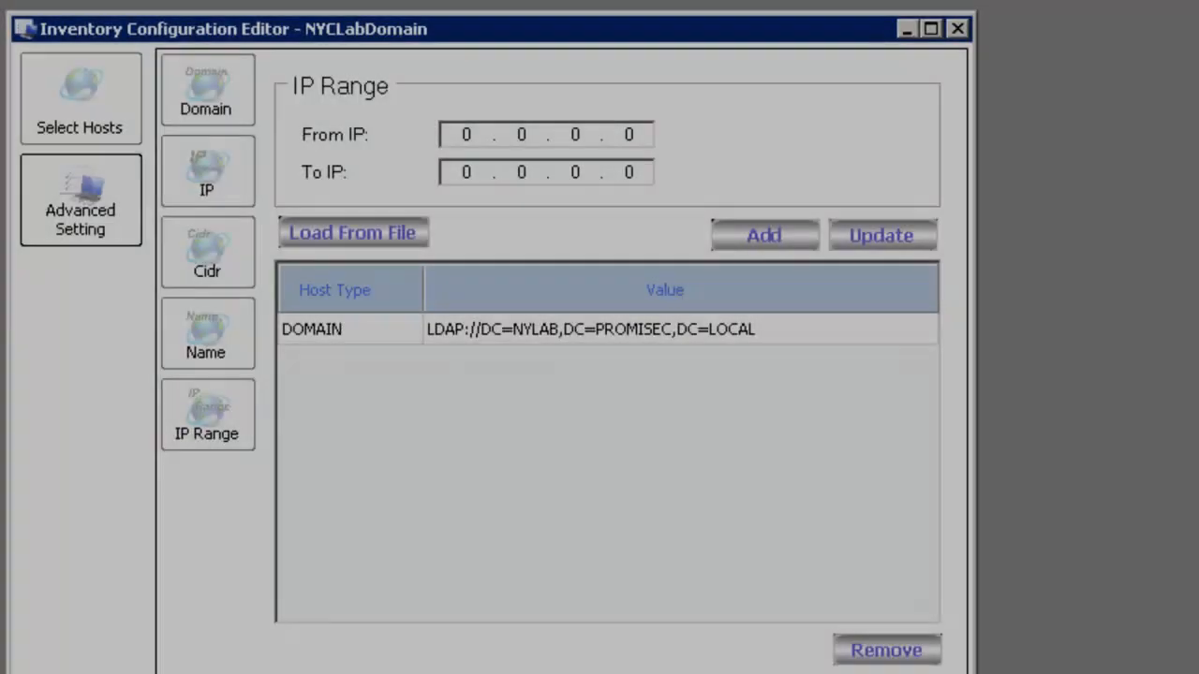
Save an Interval scan trigger starting 2/11/2011 at 8:00 AM, then close the editor
click(80, 201)
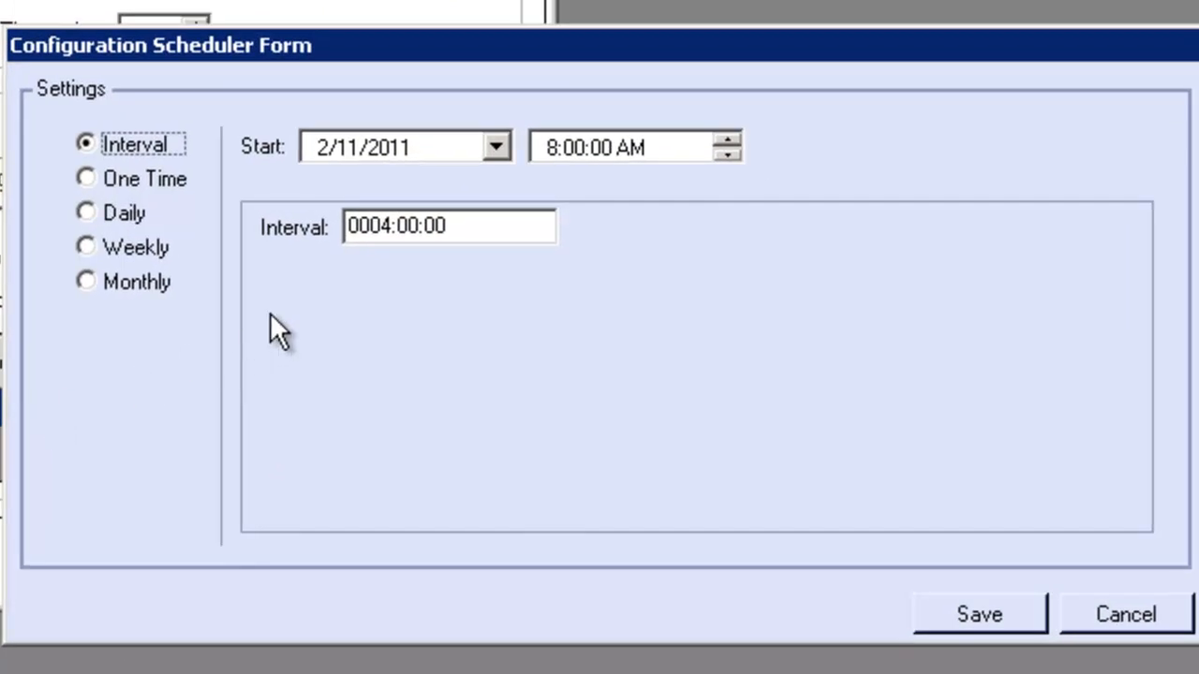
mouse_move(543, 201)
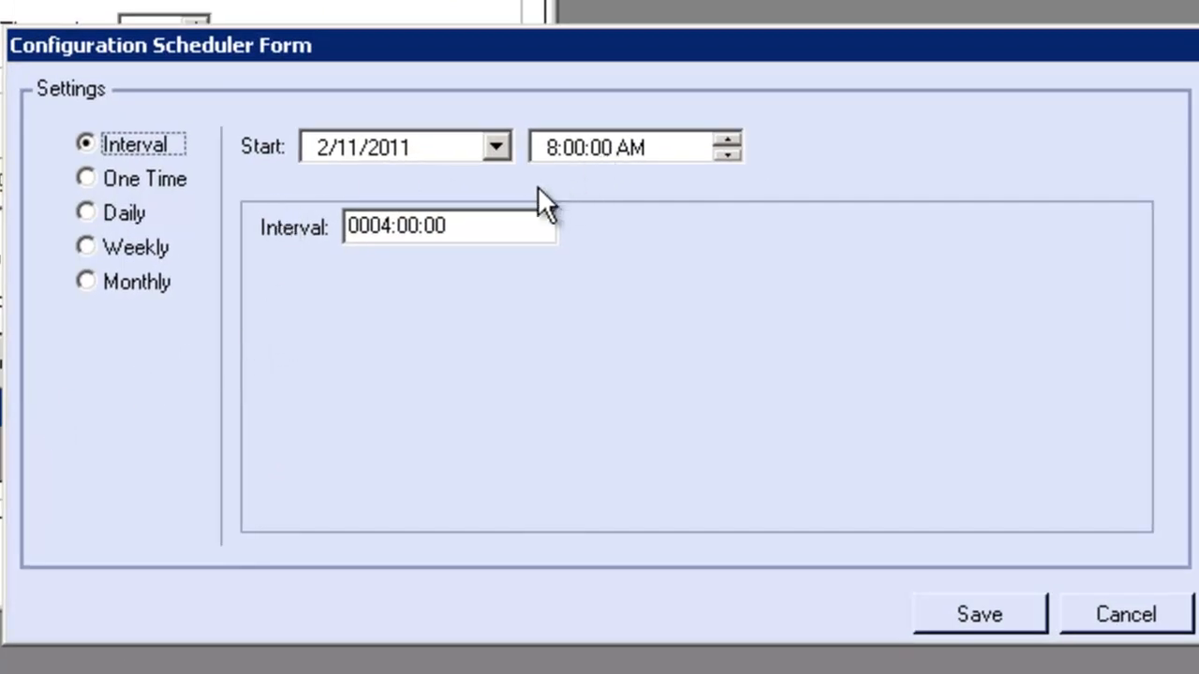
mouse_move(89, 183)
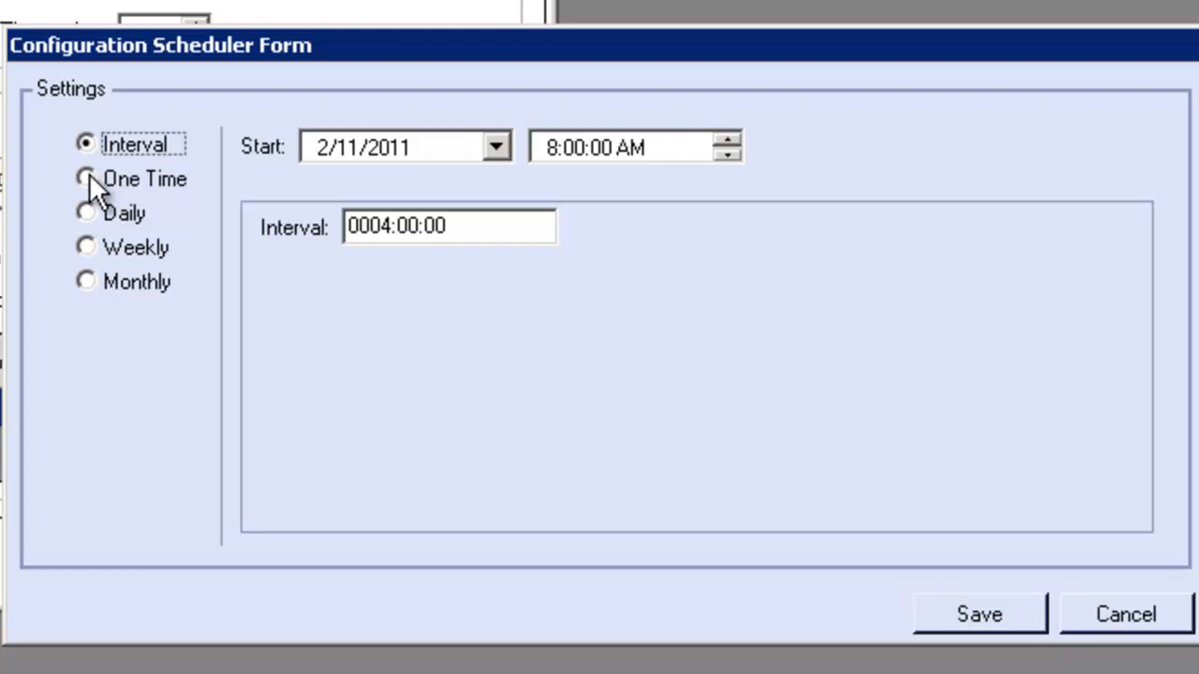
click(86, 213)
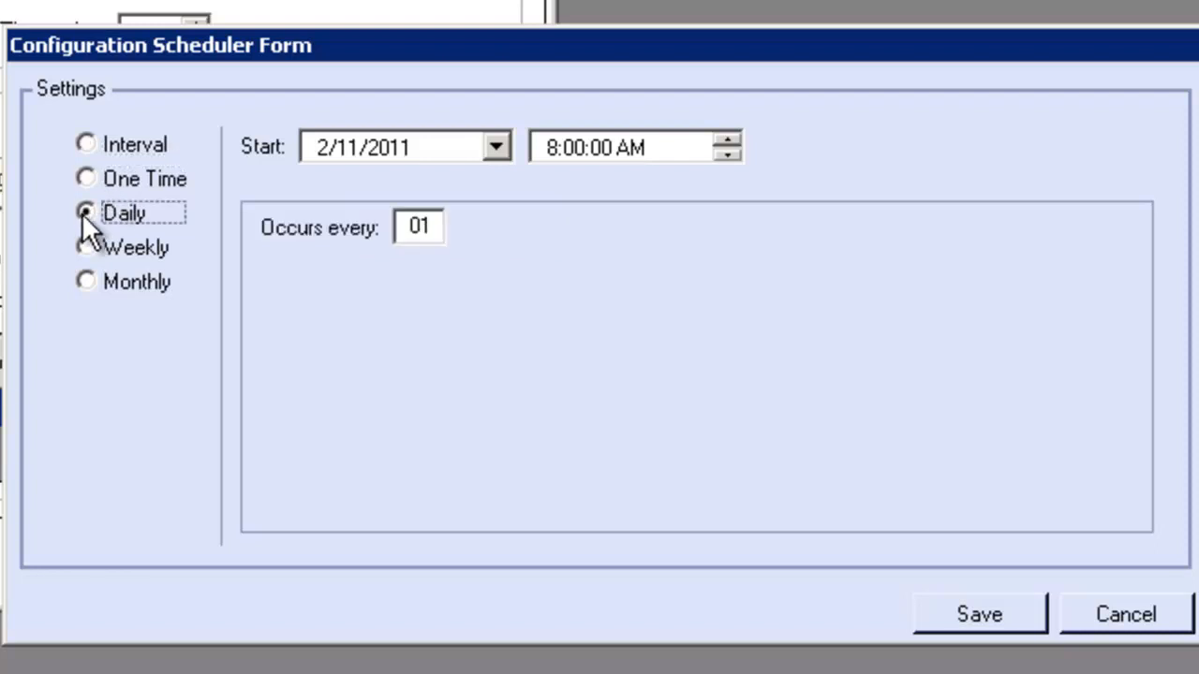
click(86, 246)
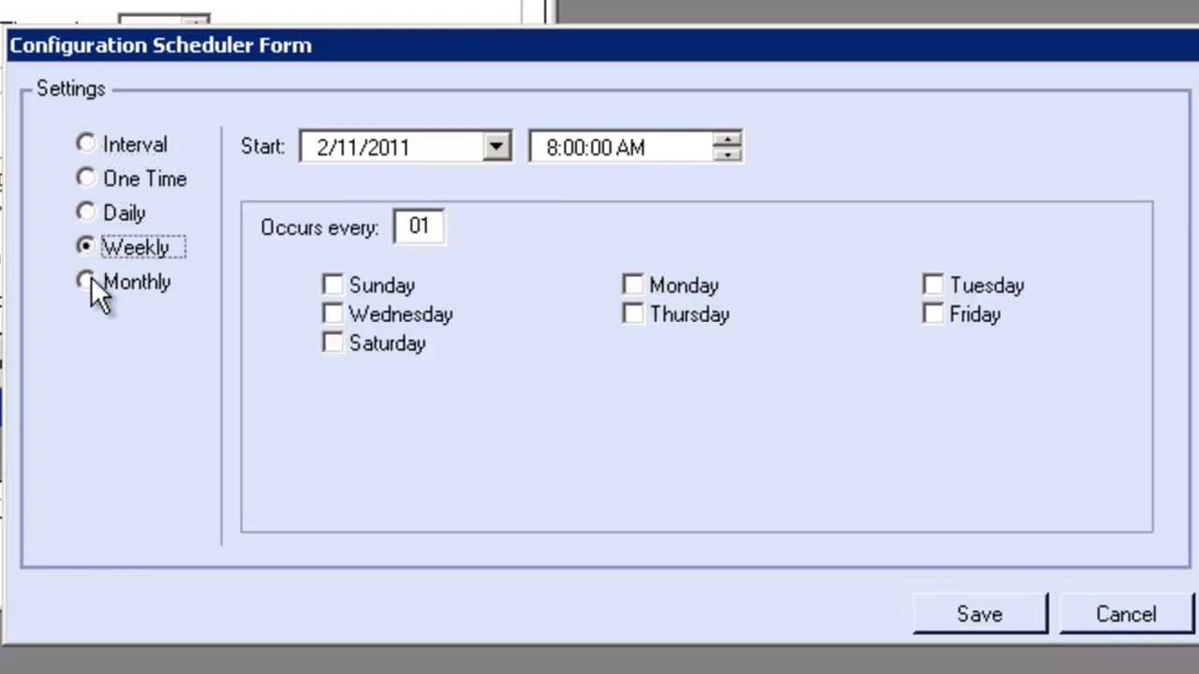
click(85, 282)
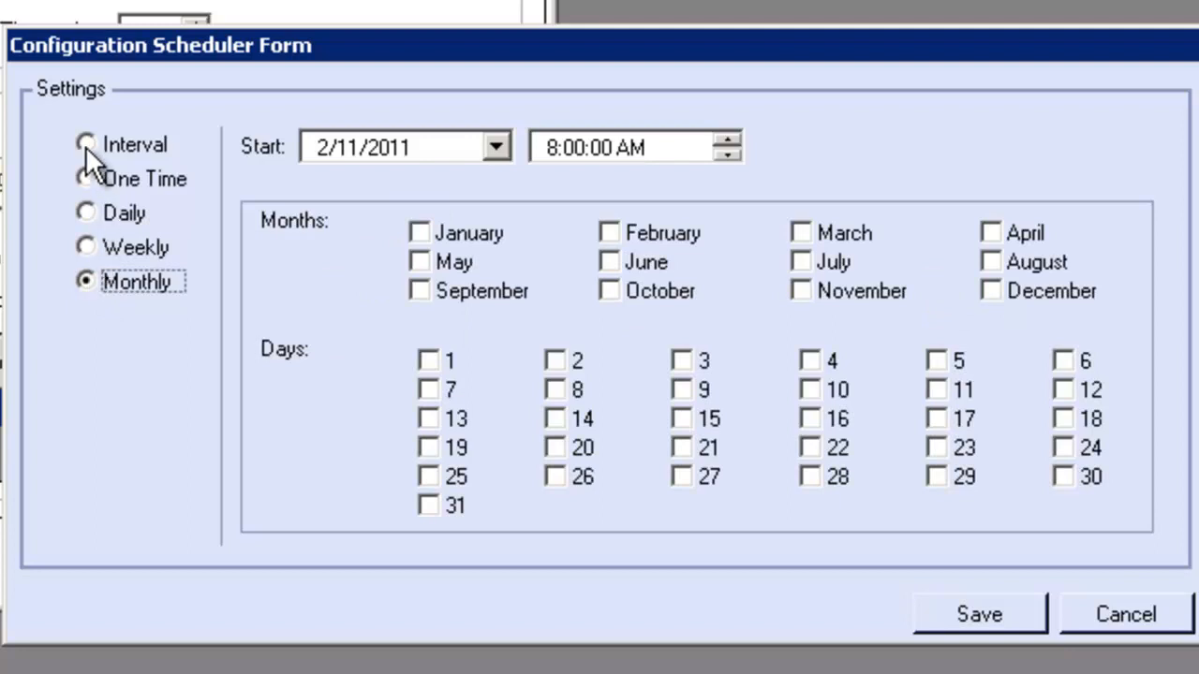
click(85, 143)
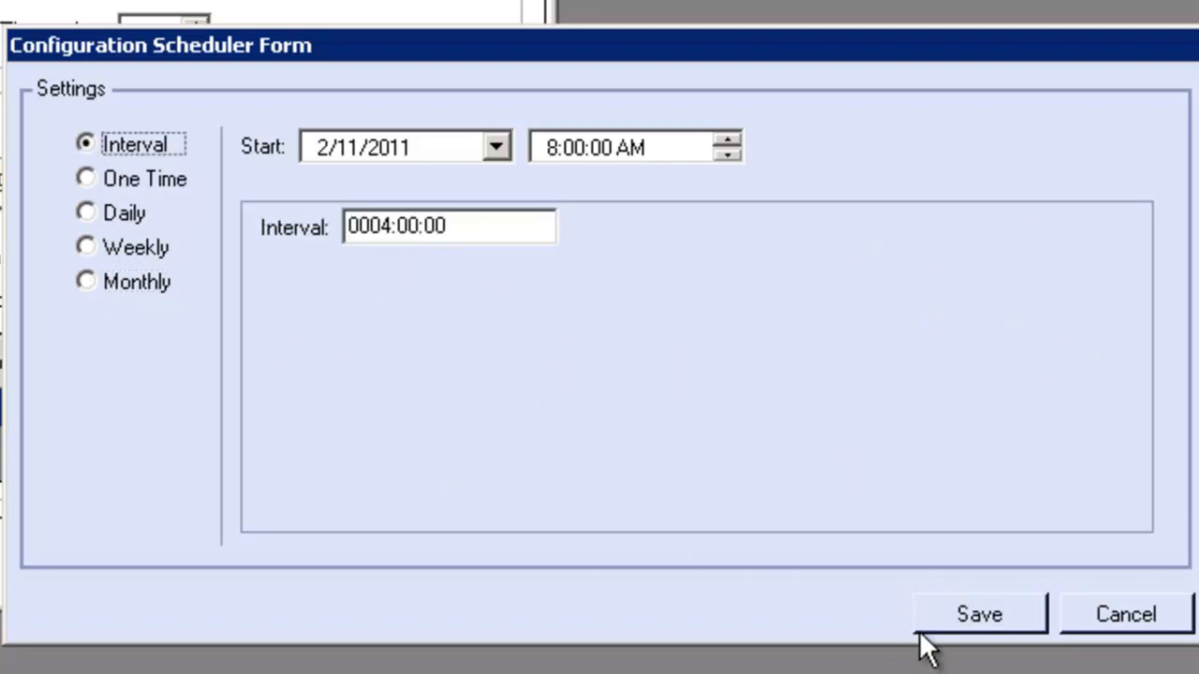
click(979, 614)
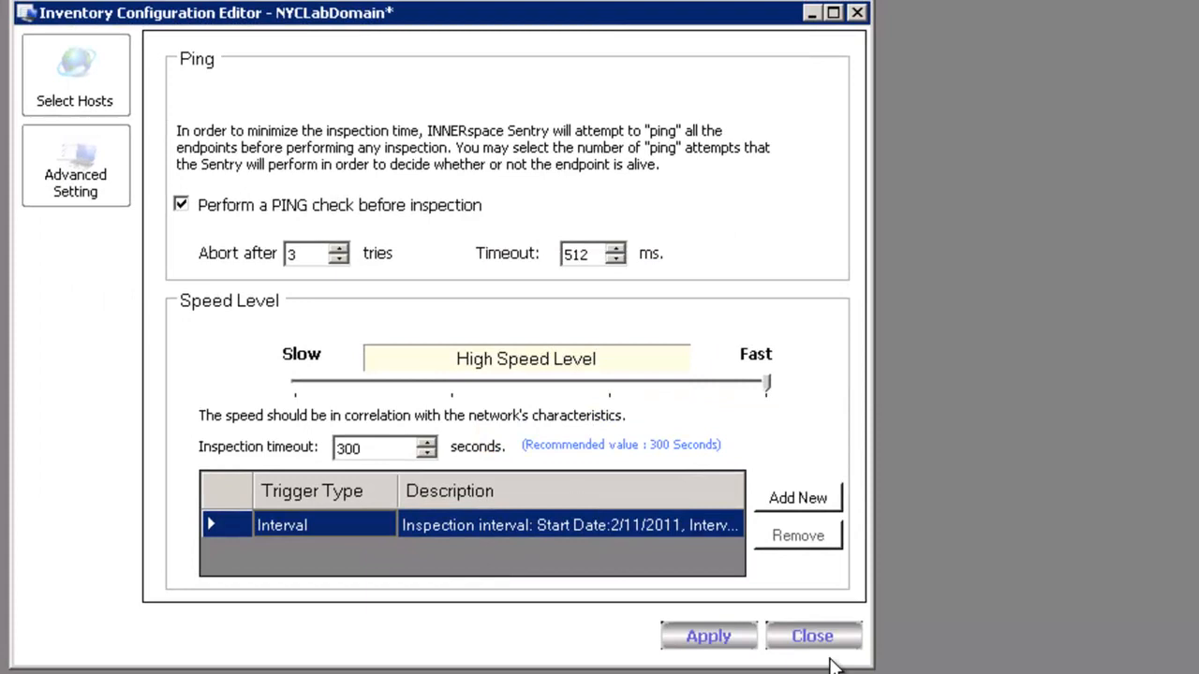
click(708, 636)
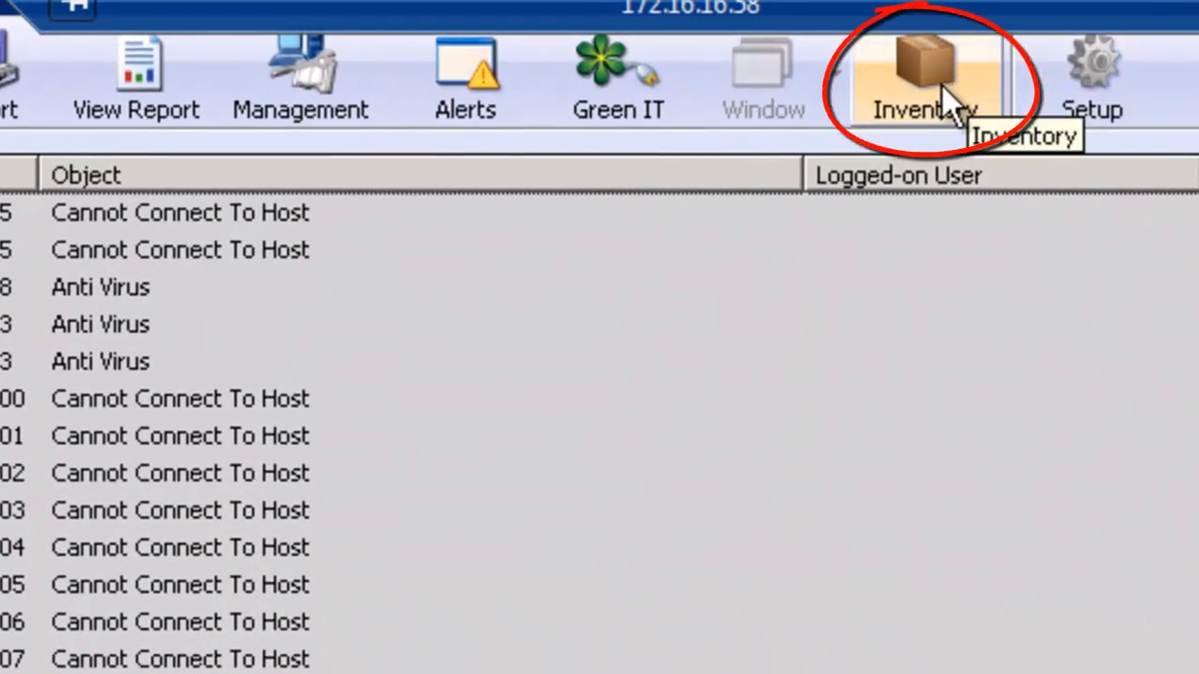
Open the Inventory Console and list the ten hosts in nylab.promisec.local
click(923, 70)
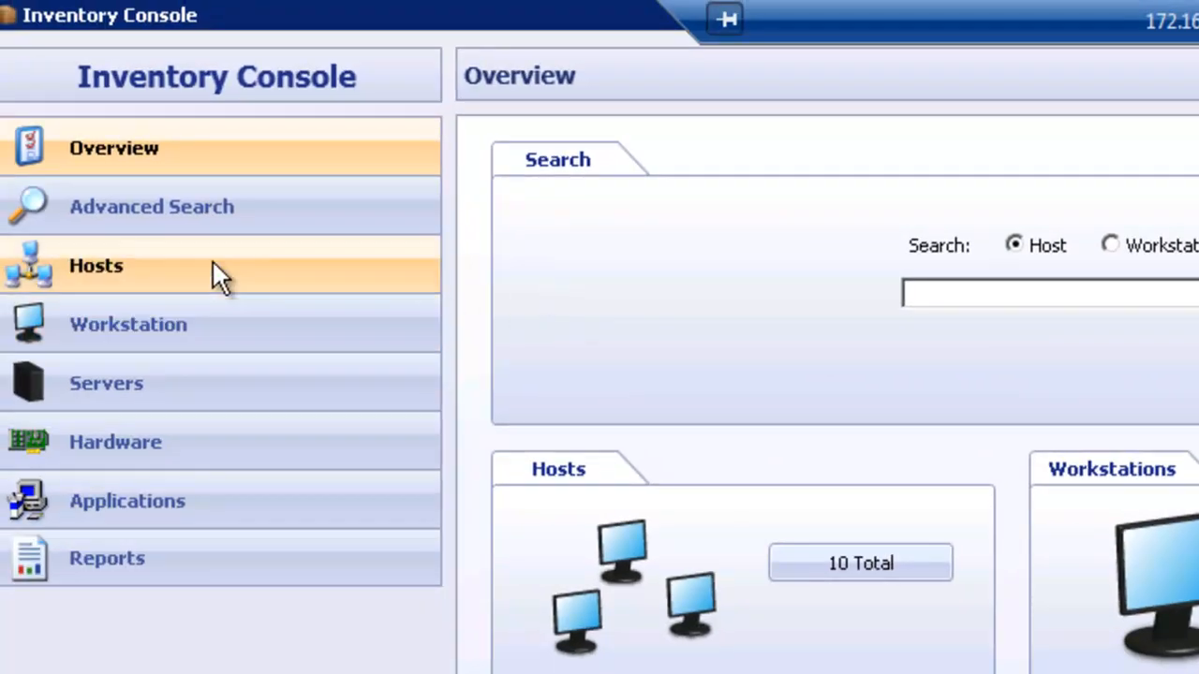
click(96, 266)
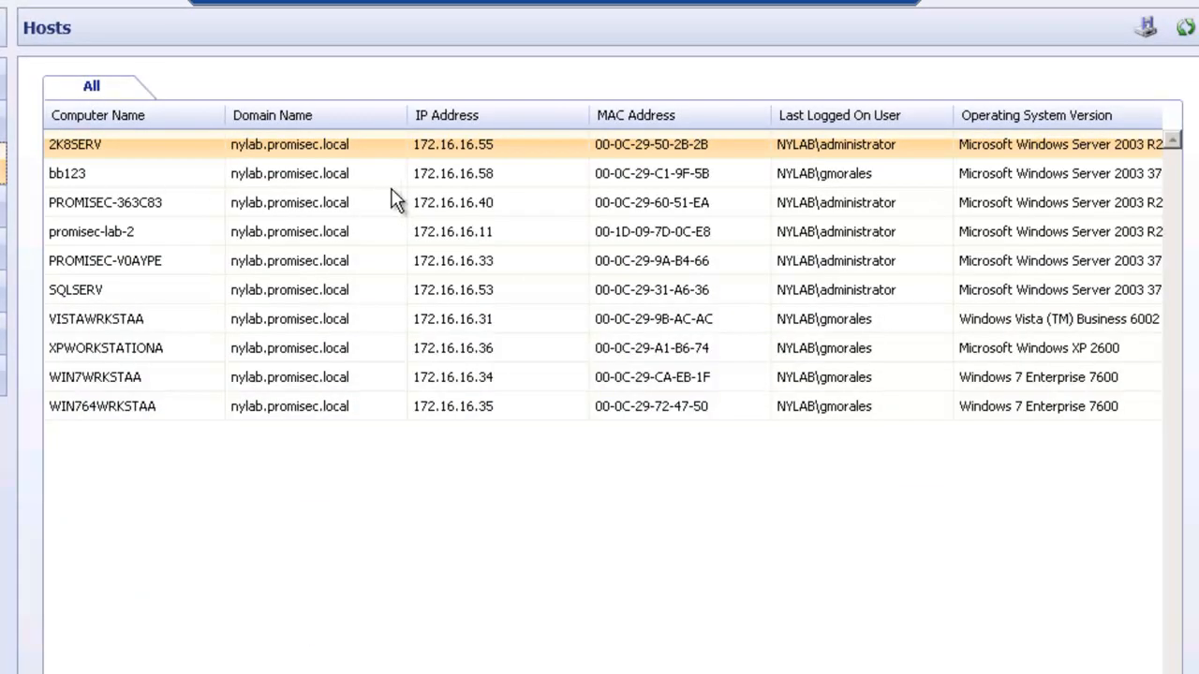
mouse_move(574, 190)
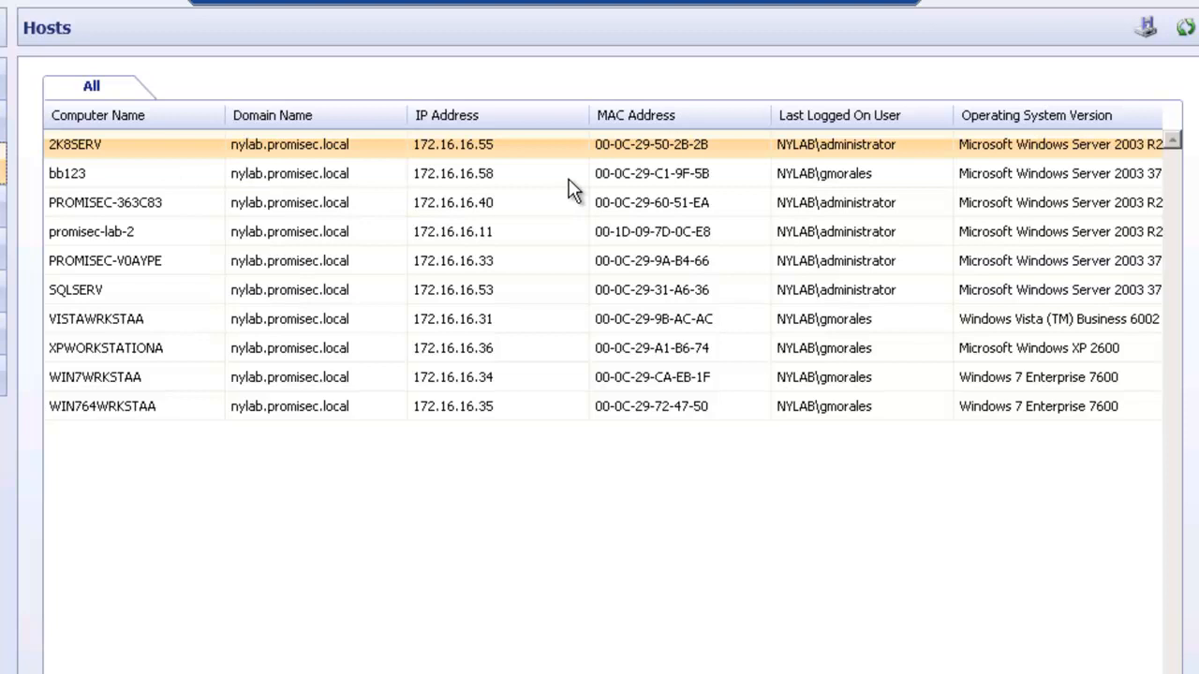
mouse_move(529, 267)
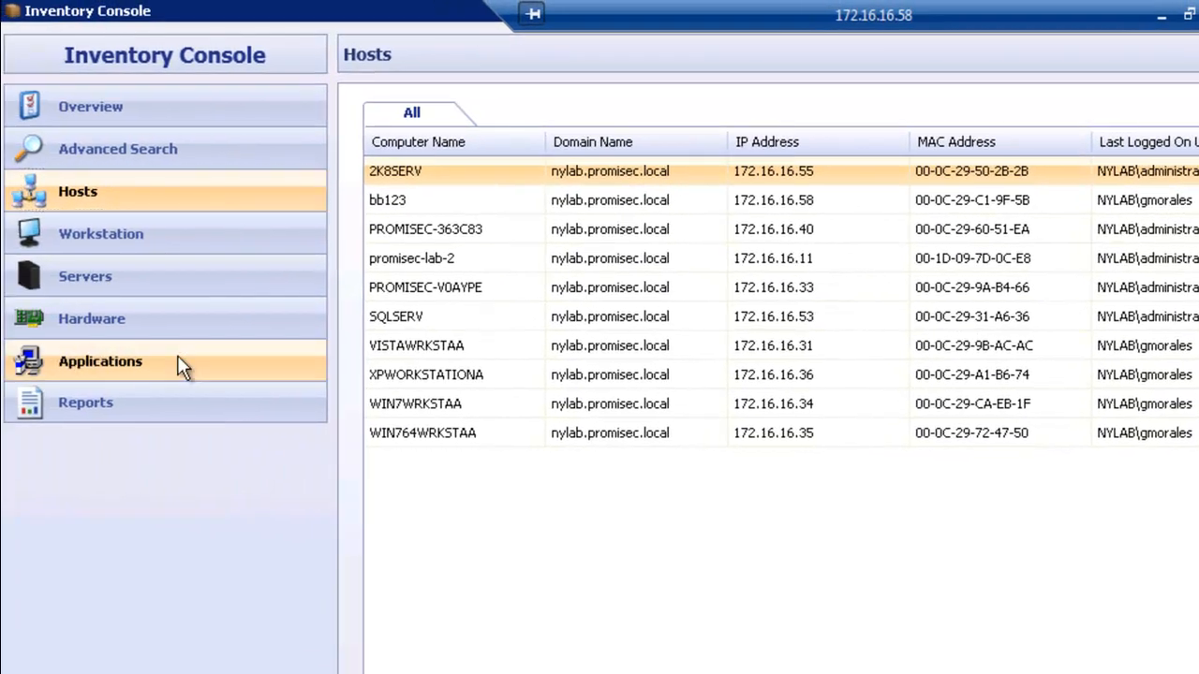
Show installed applications and sort them by Reference Count and Purchased Licenses
click(100, 361)
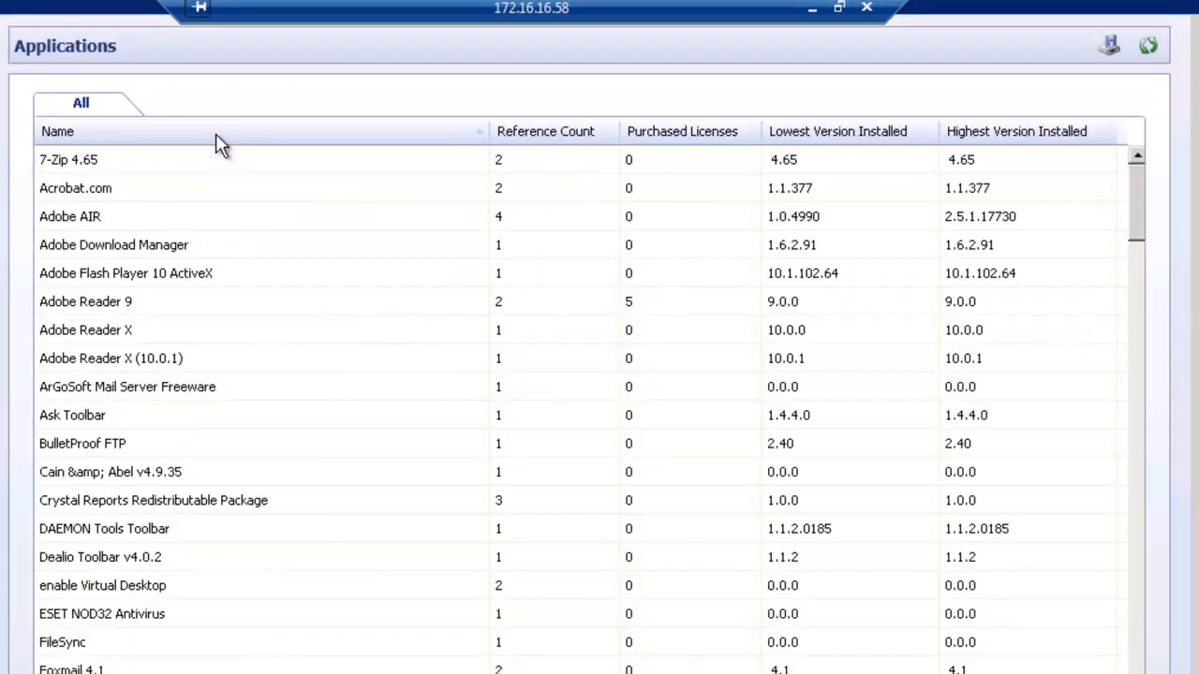
mouse_move(545, 150)
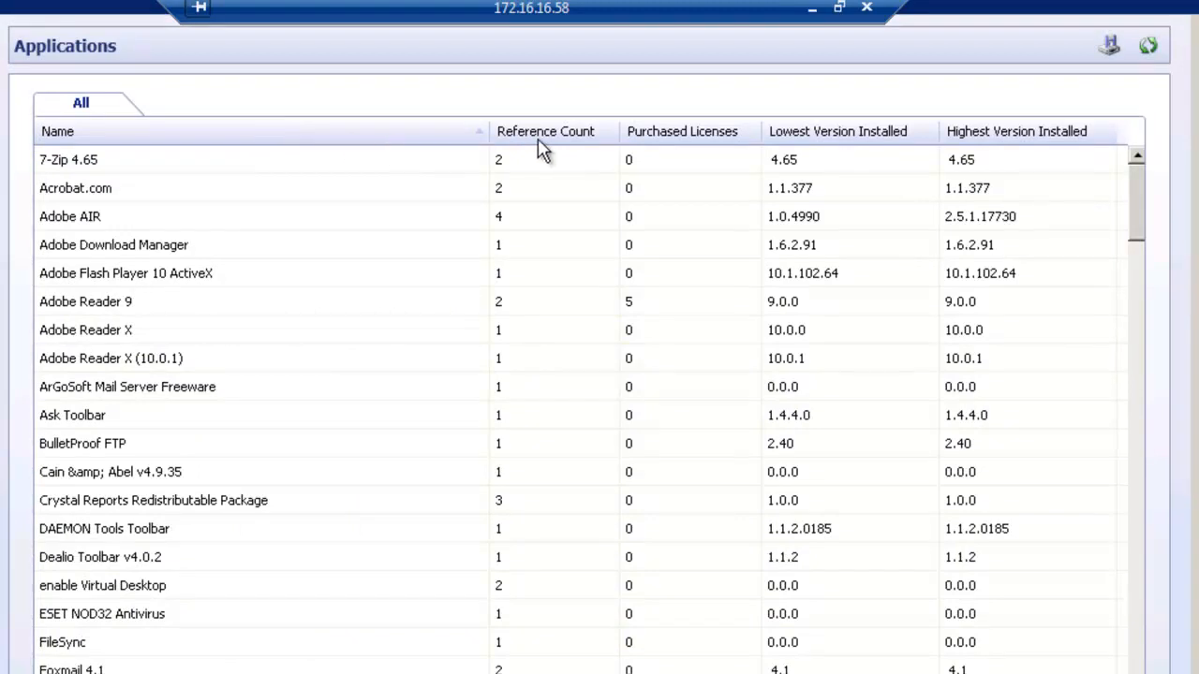
click(546, 132)
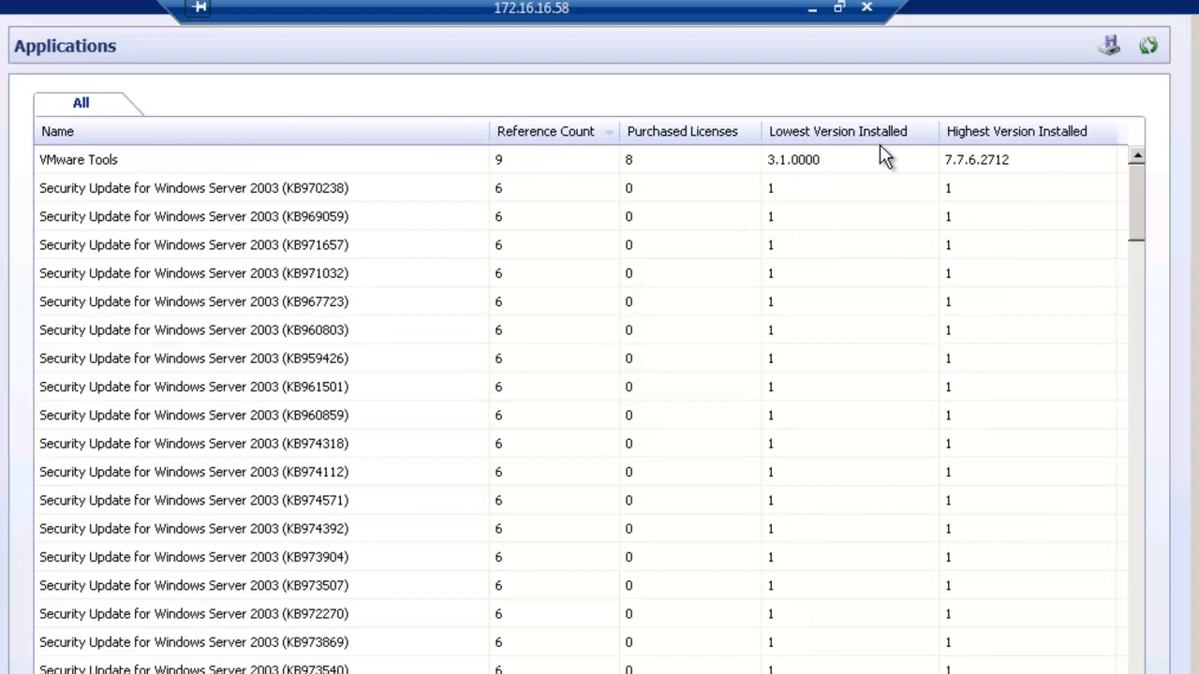
click(1017, 131)
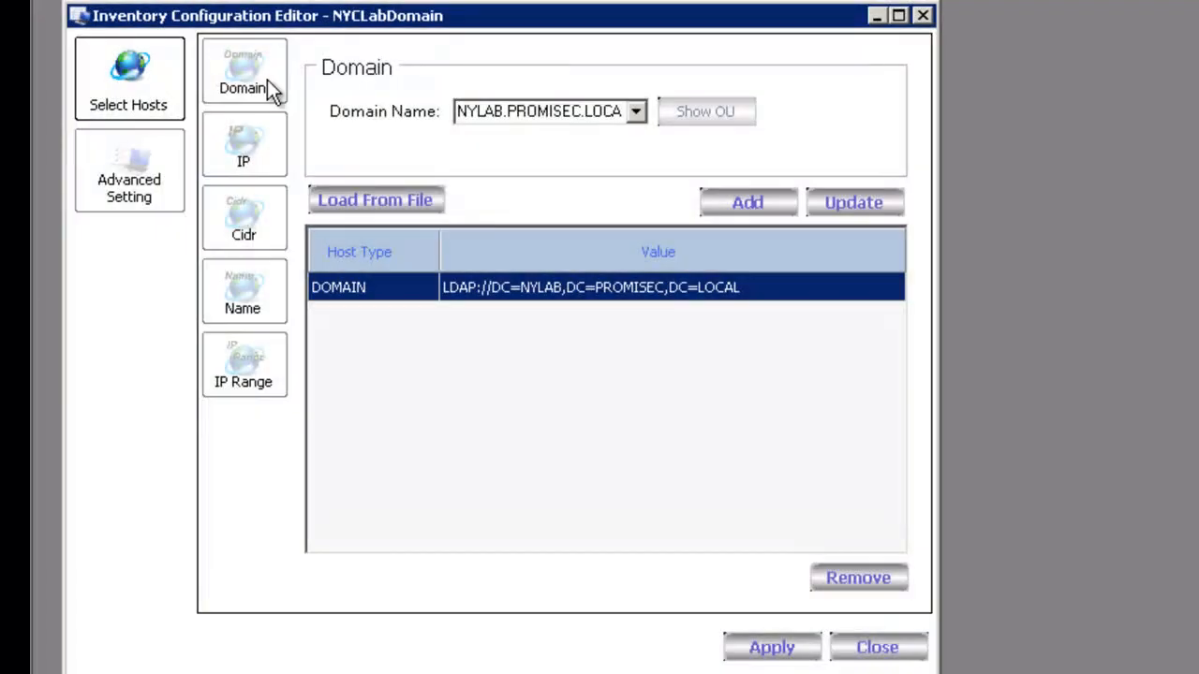
click(244, 72)
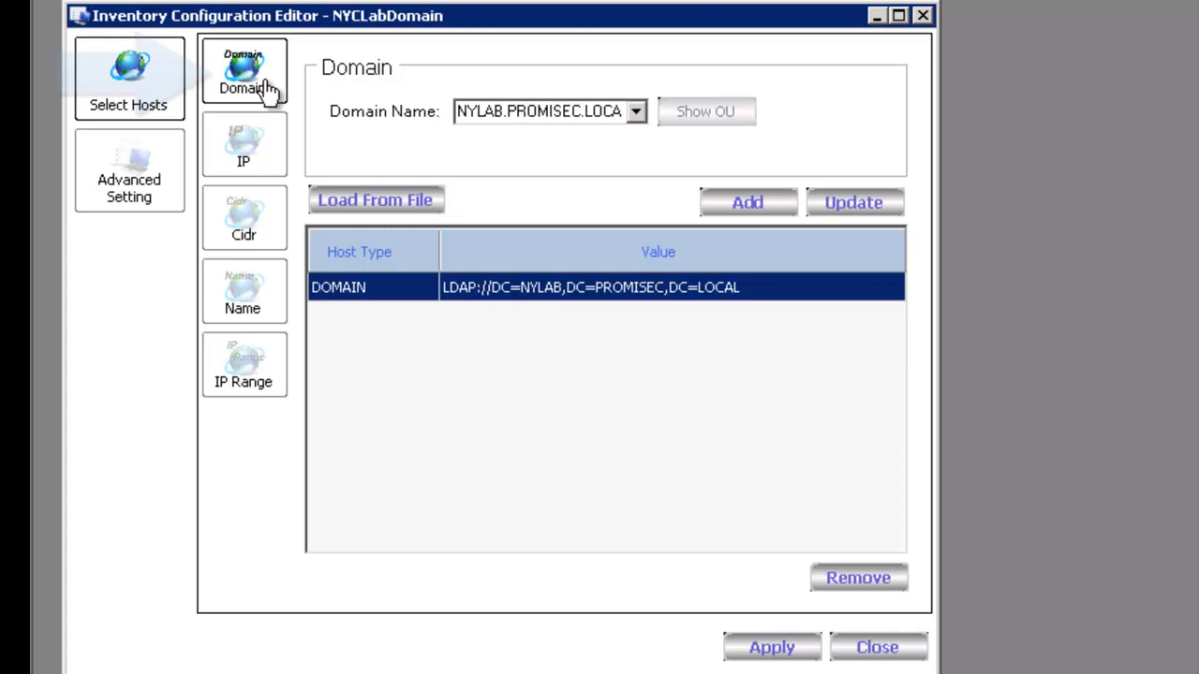
mouse_move(721, 122)
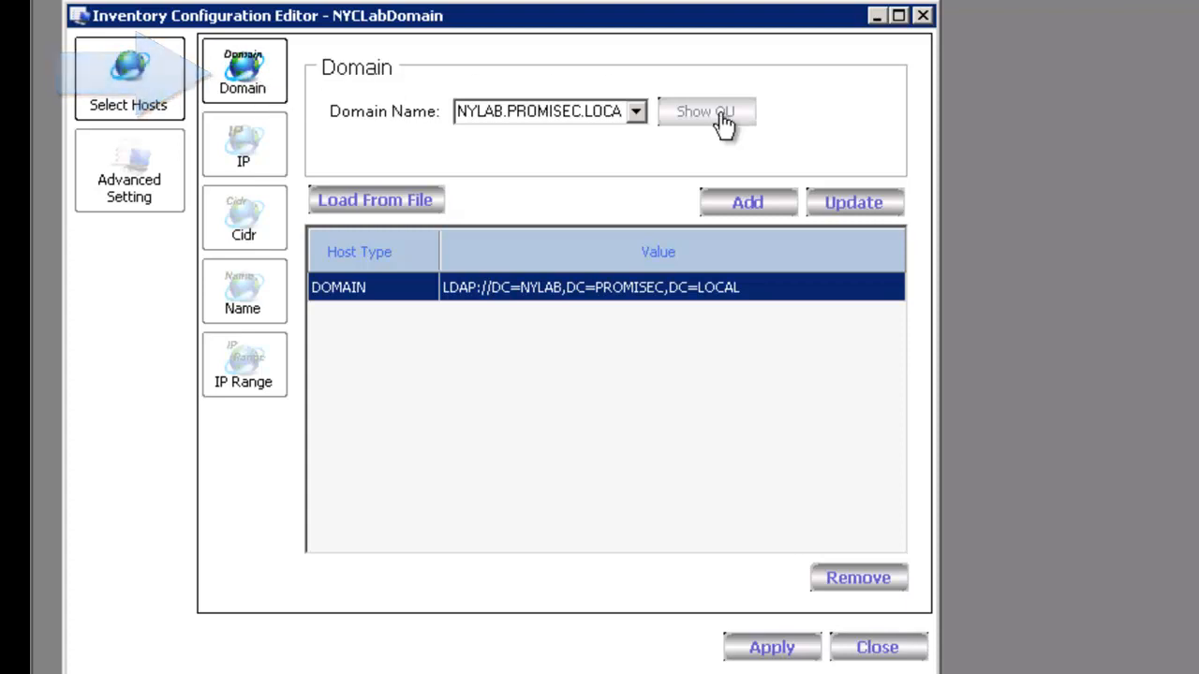
click(636, 110)
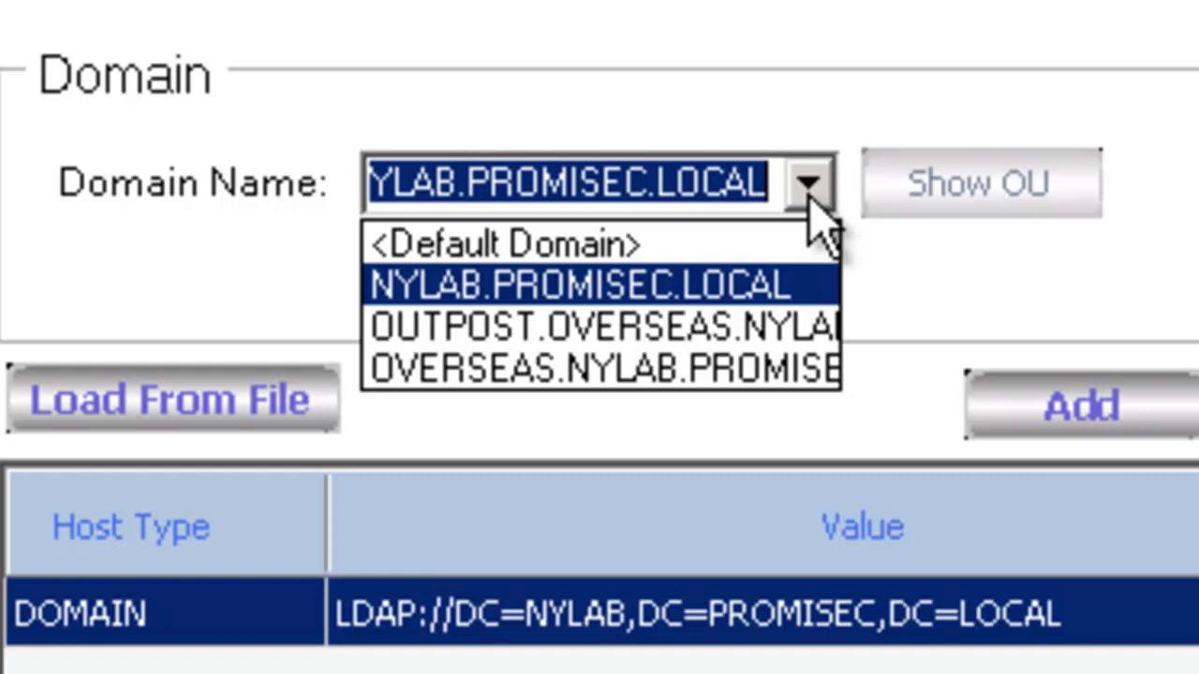
mouse_move(778, 281)
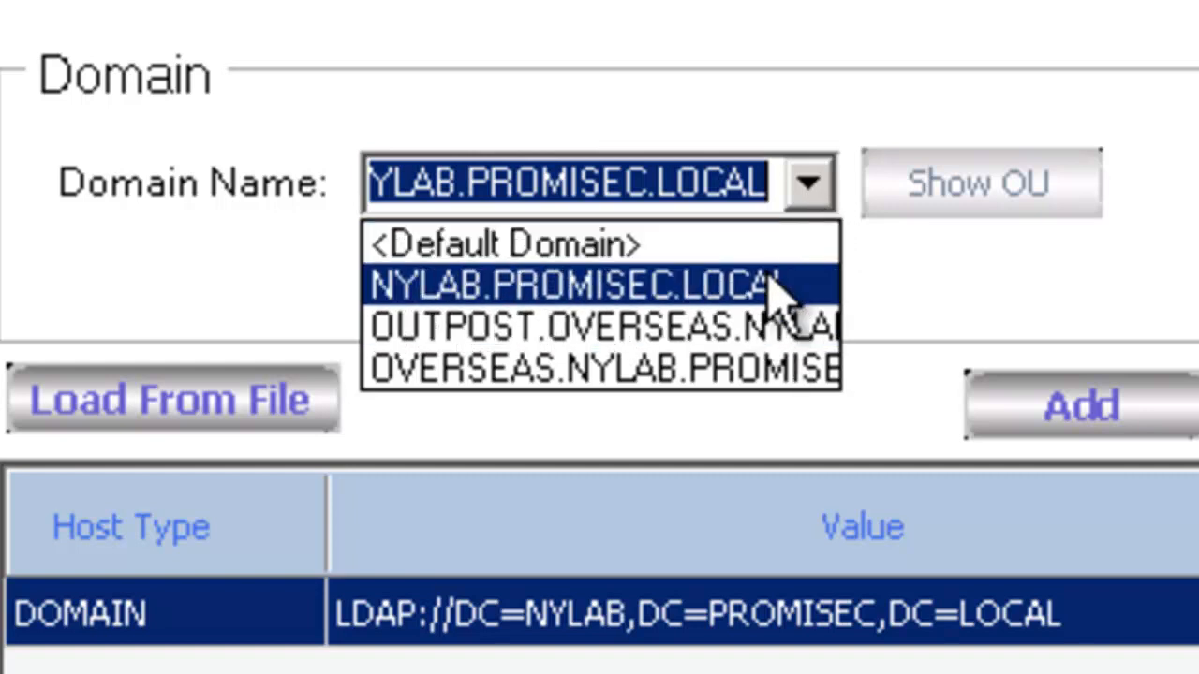
click(576, 282)
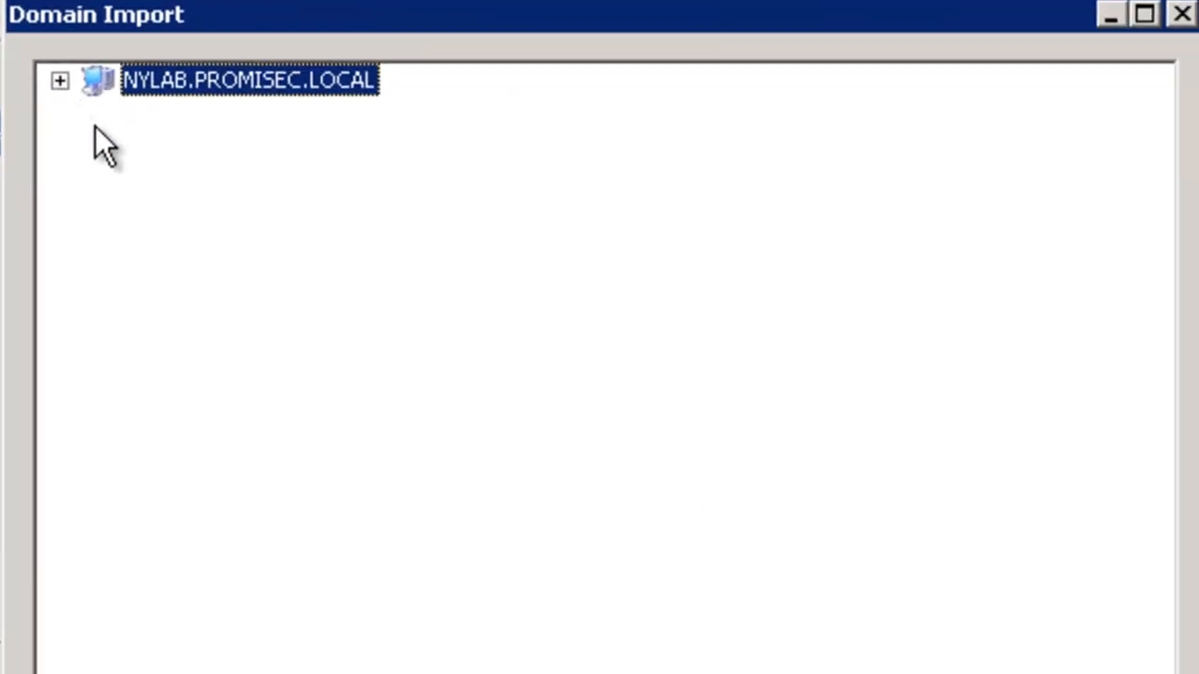
click(59, 81)
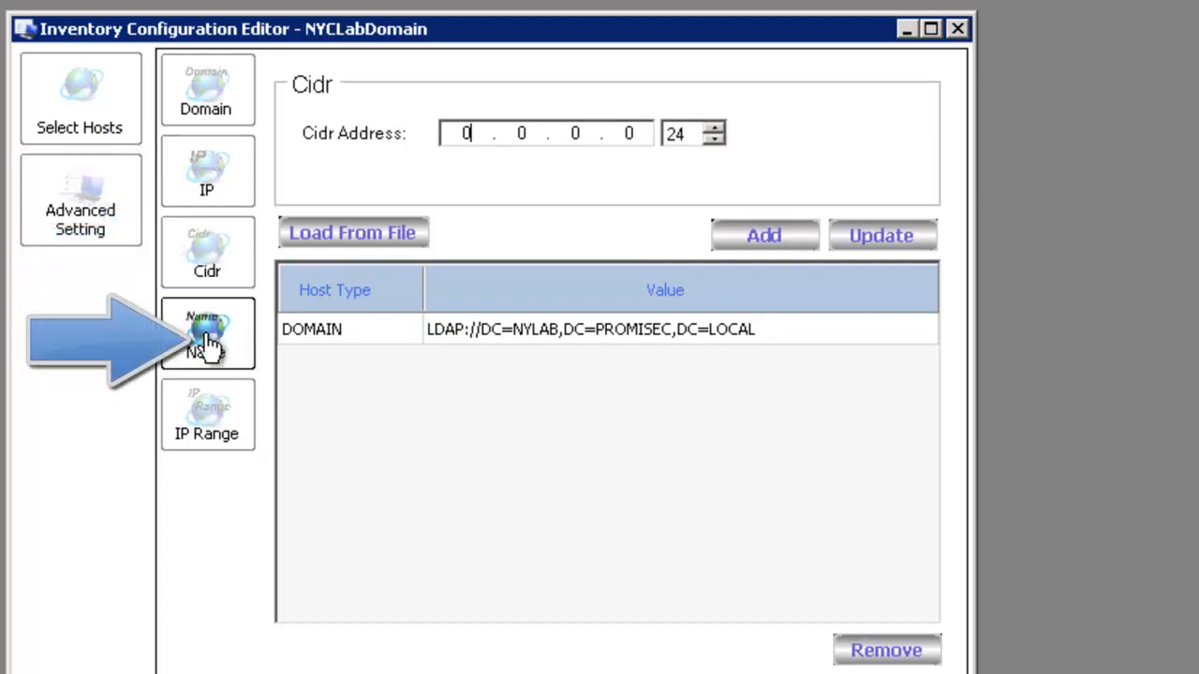
click(206, 415)
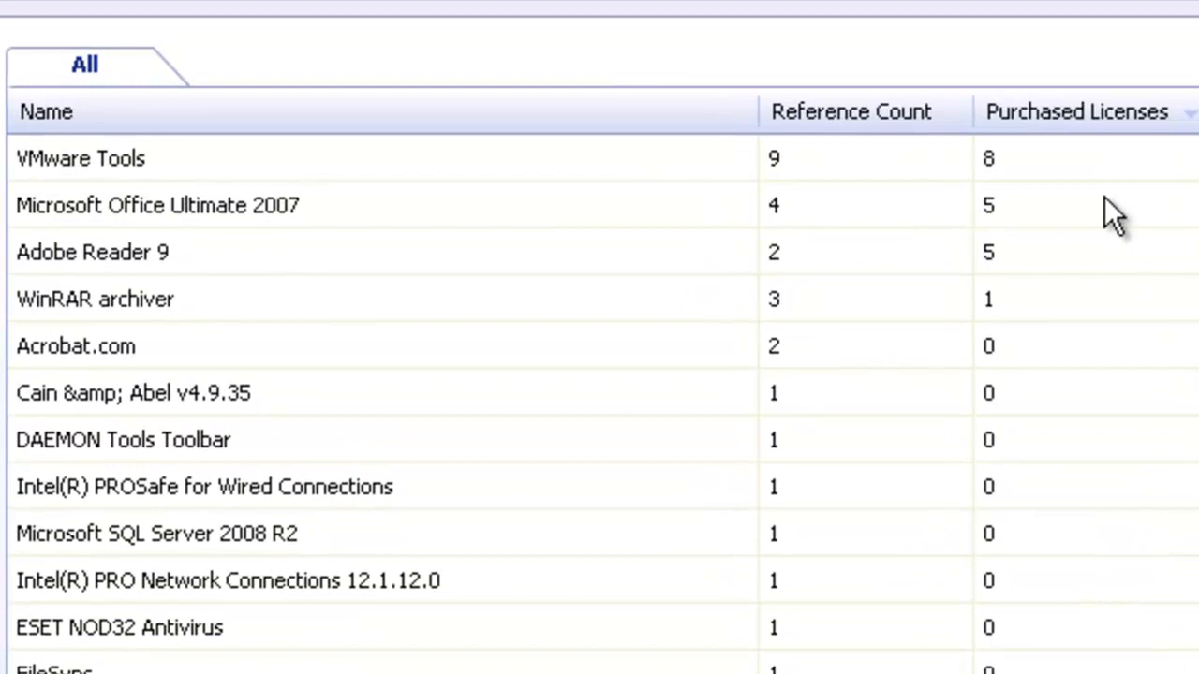
mouse_move(857, 257)
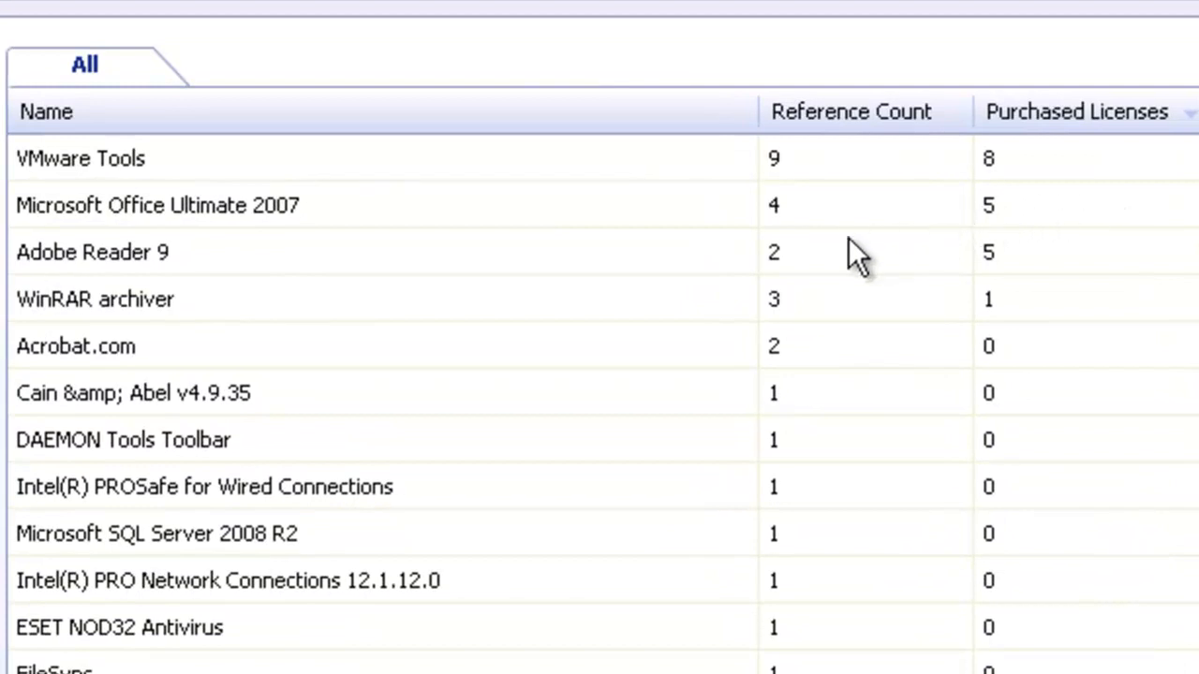
mouse_move(1105, 169)
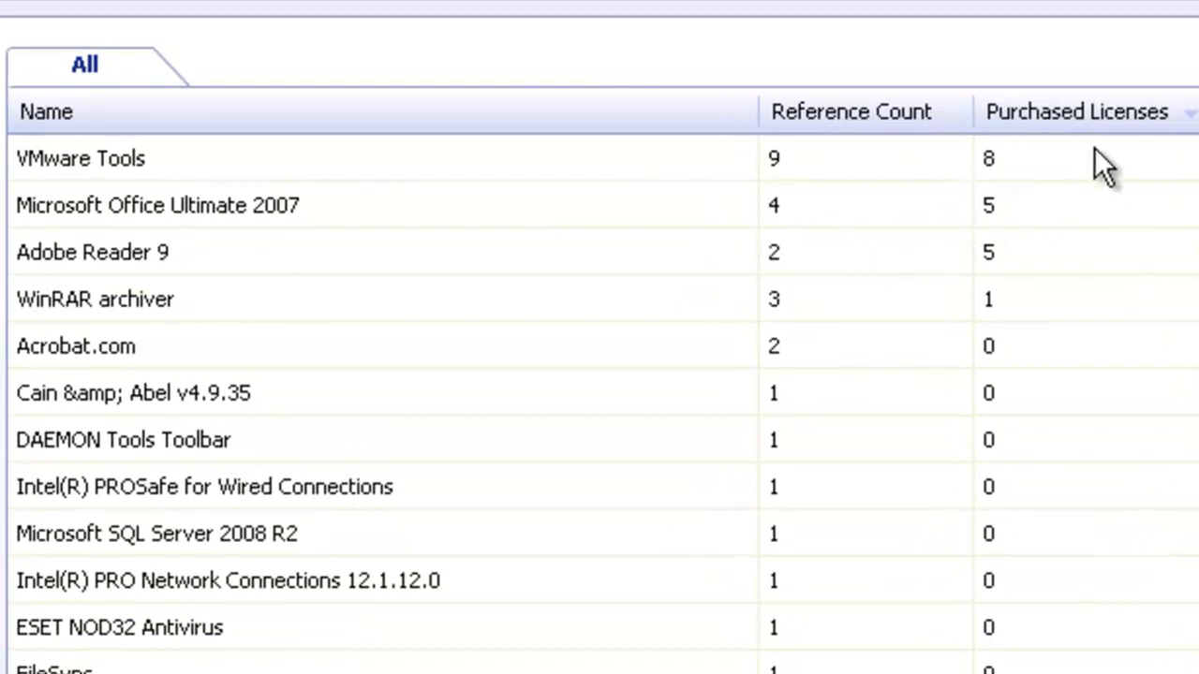
mouse_move(1007, 178)
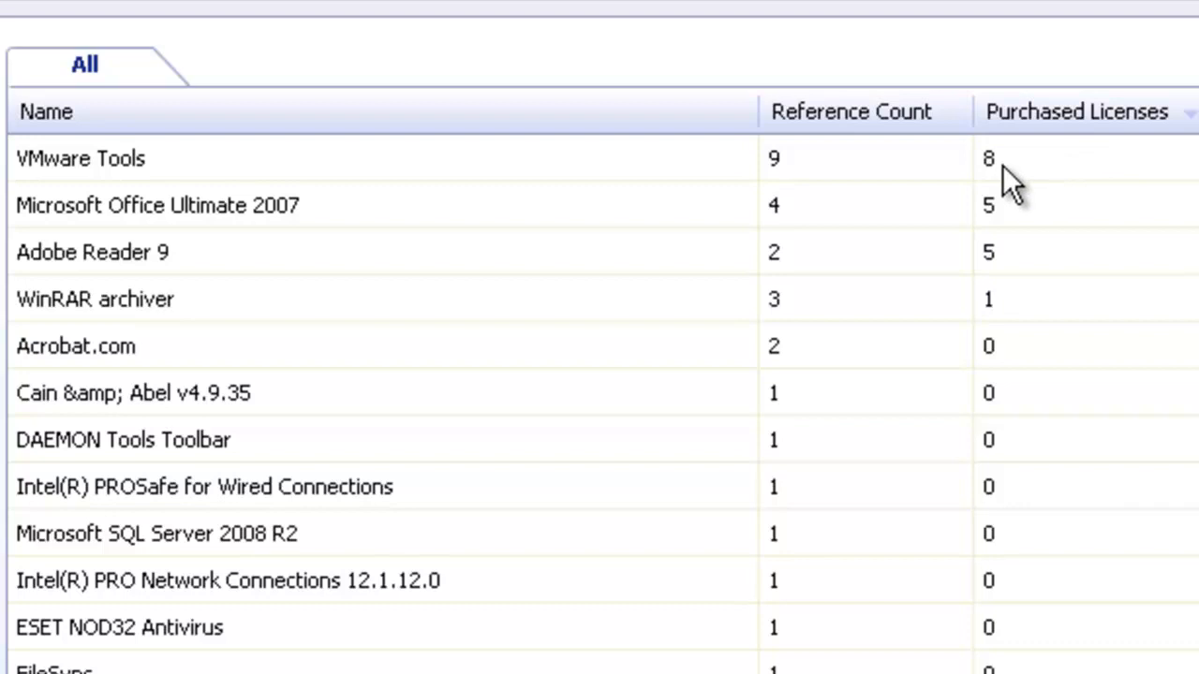
mouse_move(761, 202)
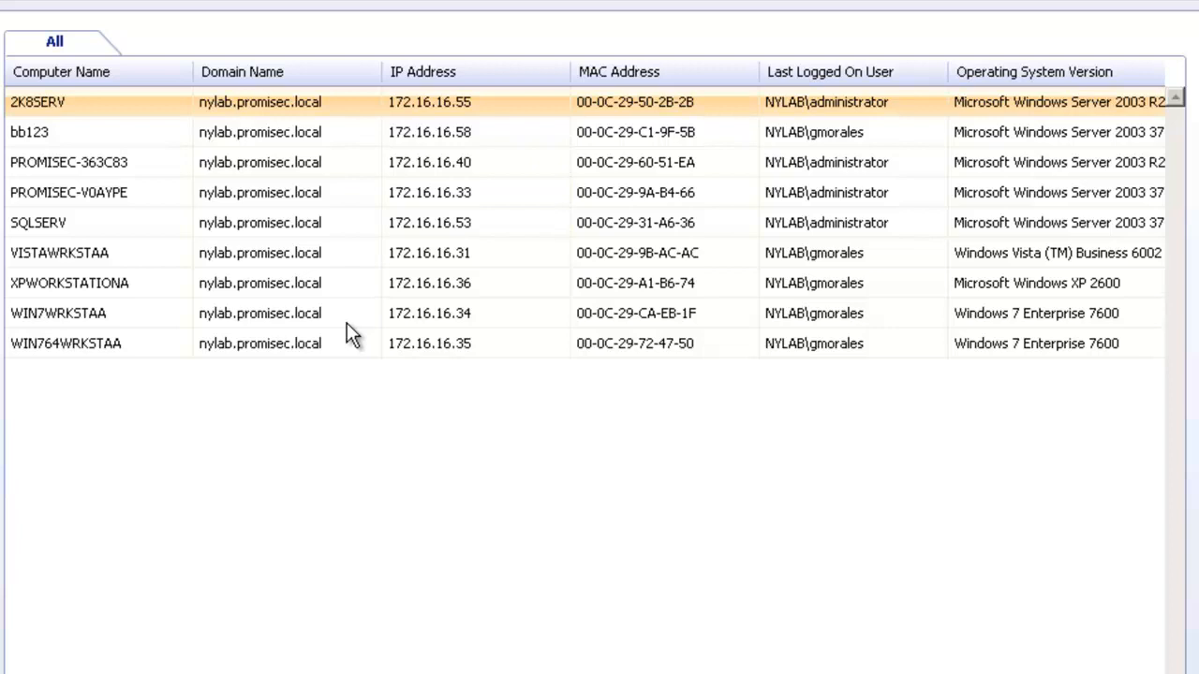
mouse_move(1190, 7)
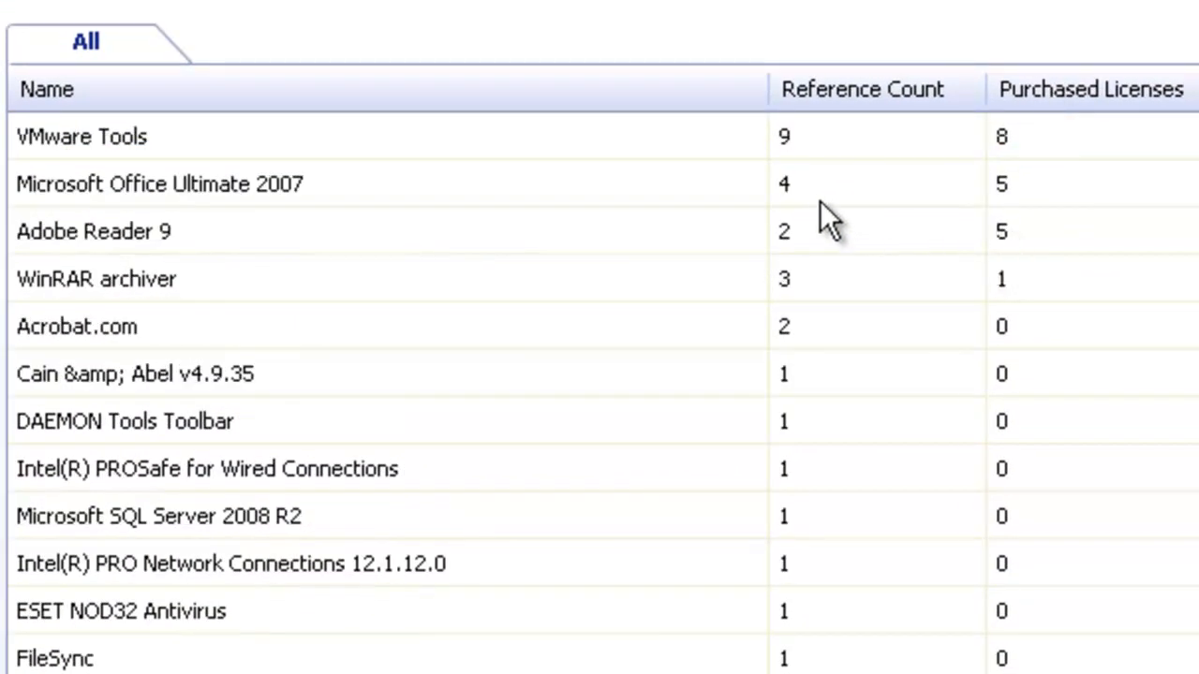
click(785, 184)
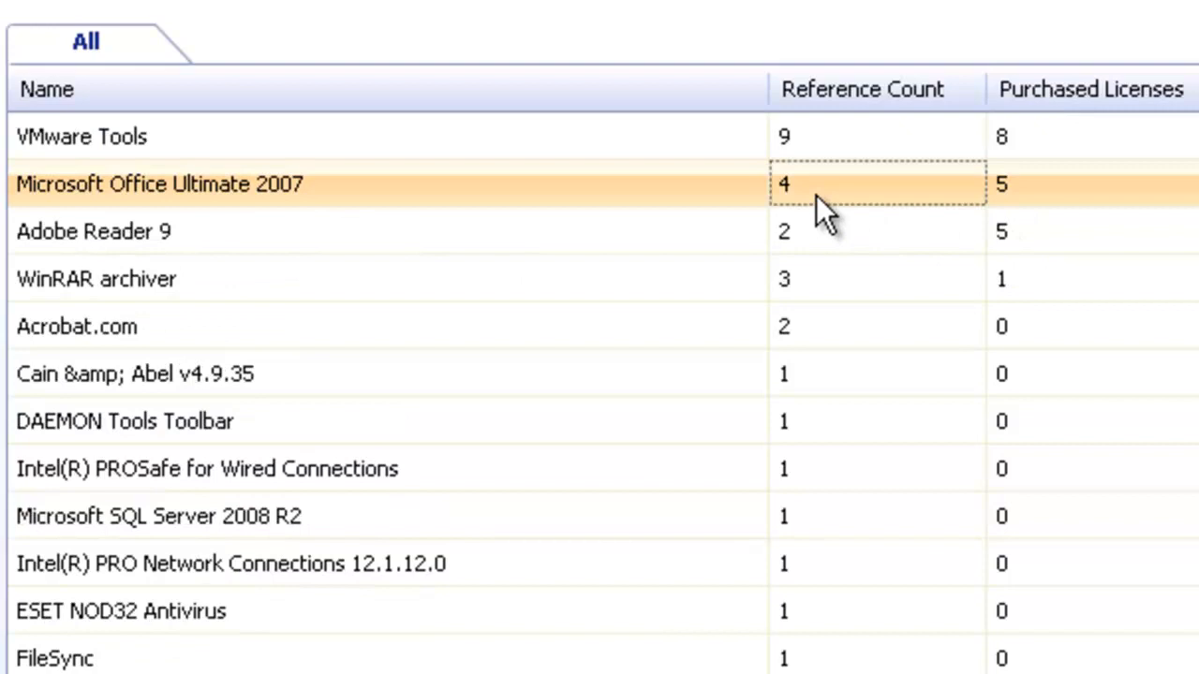
mouse_move(833, 249)
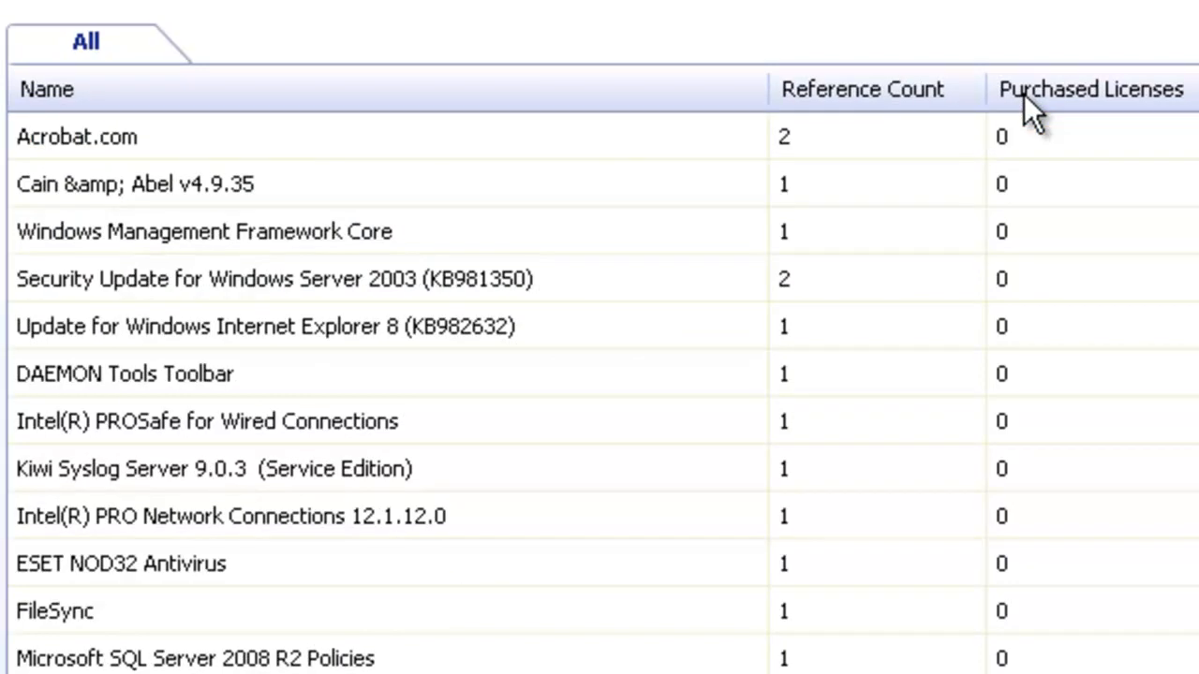
click(1090, 89)
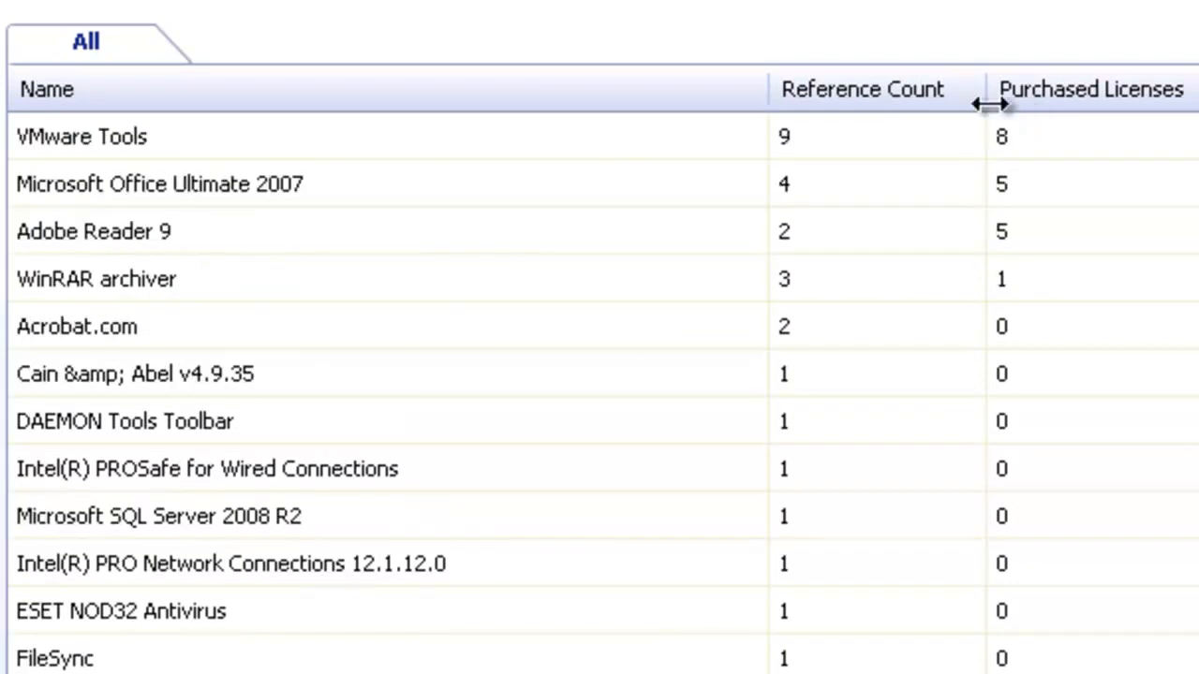
mouse_move(99, 206)
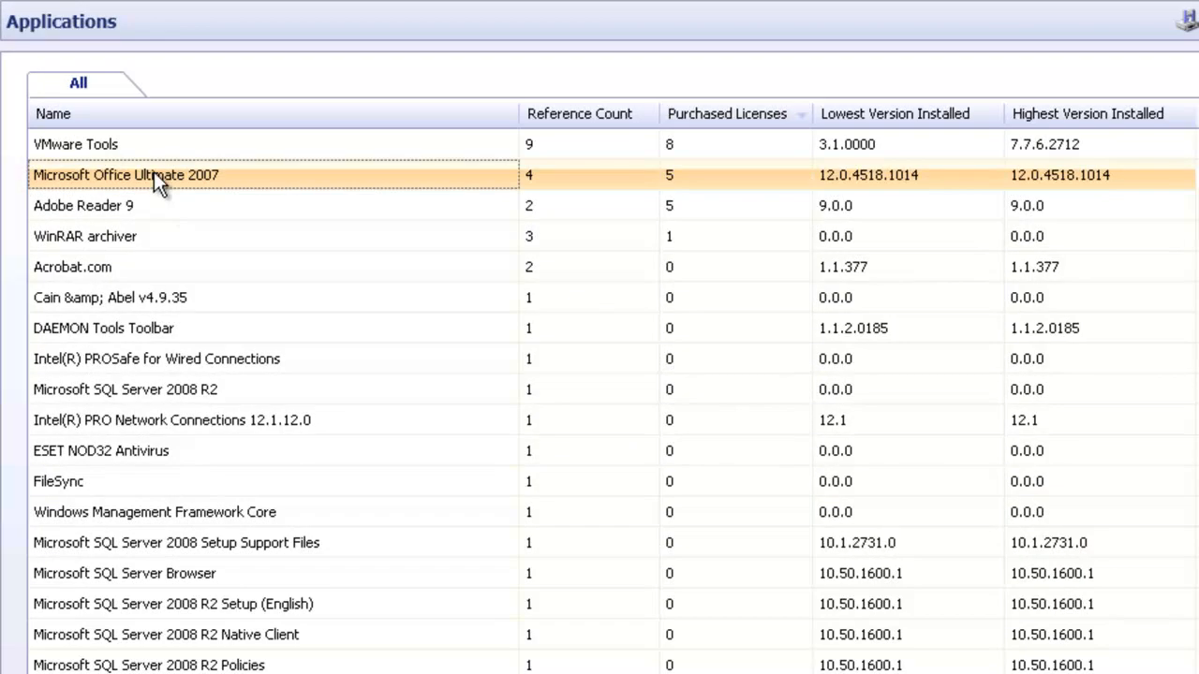
Review the four Microsoft Office Ultimate 2007 hosts with OS, platform and service pack
double_click(125, 175)
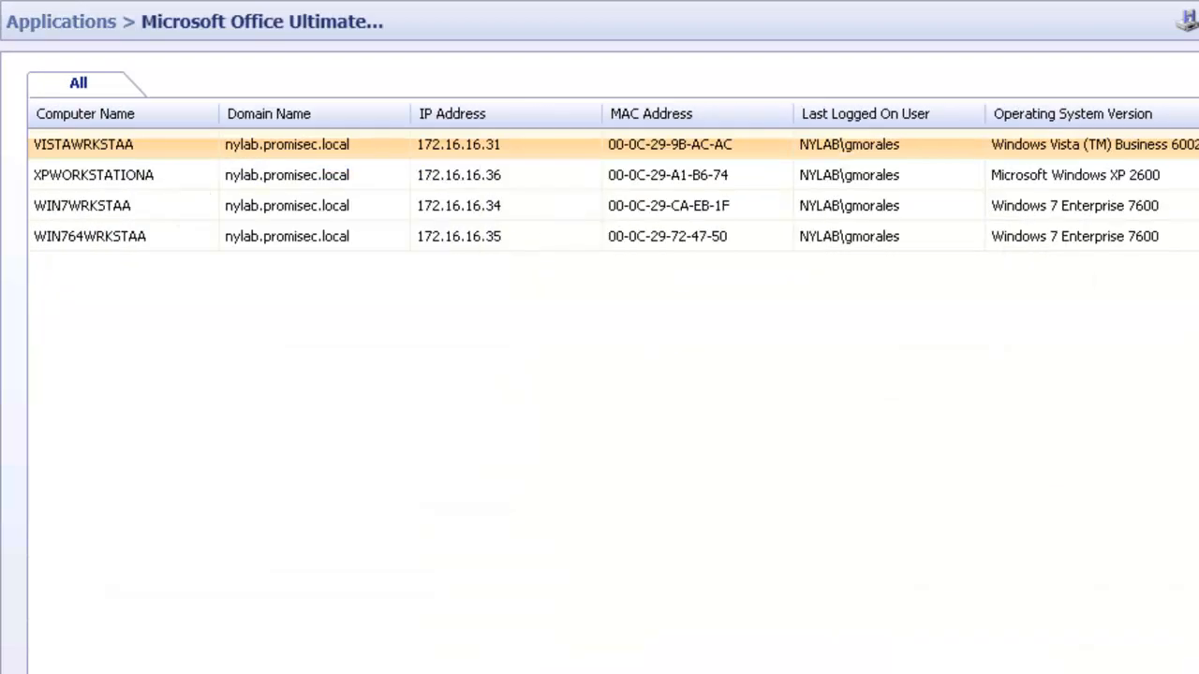
scroll(down, 3)
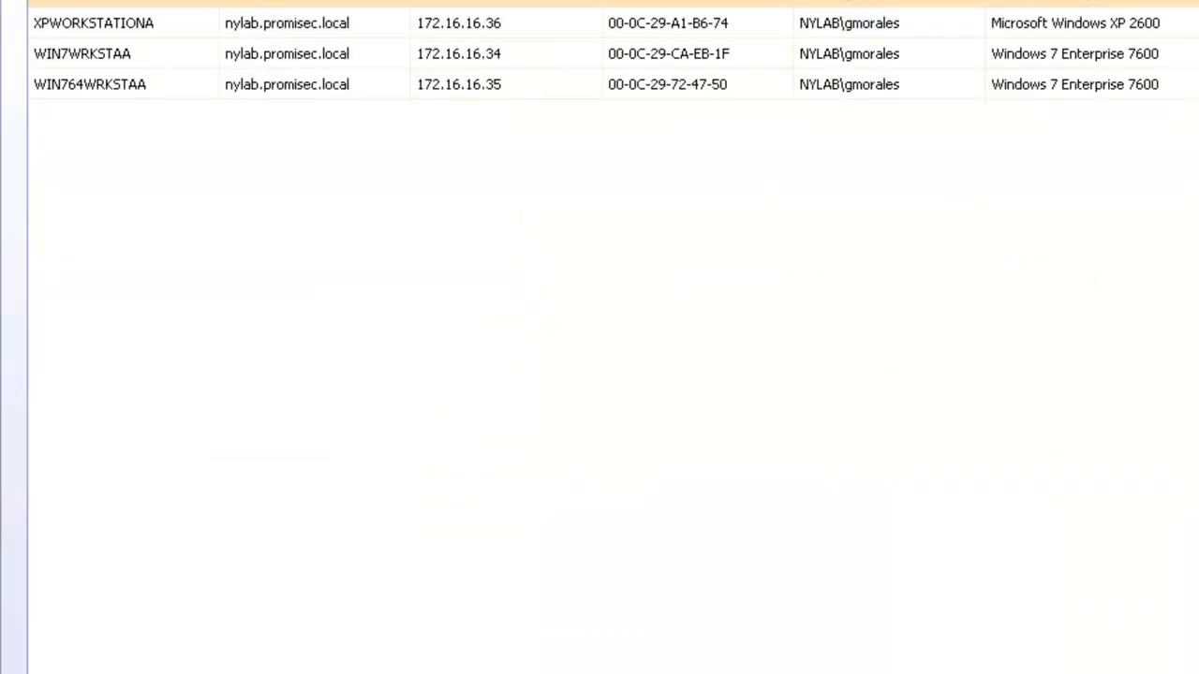
scroll(right, 3)
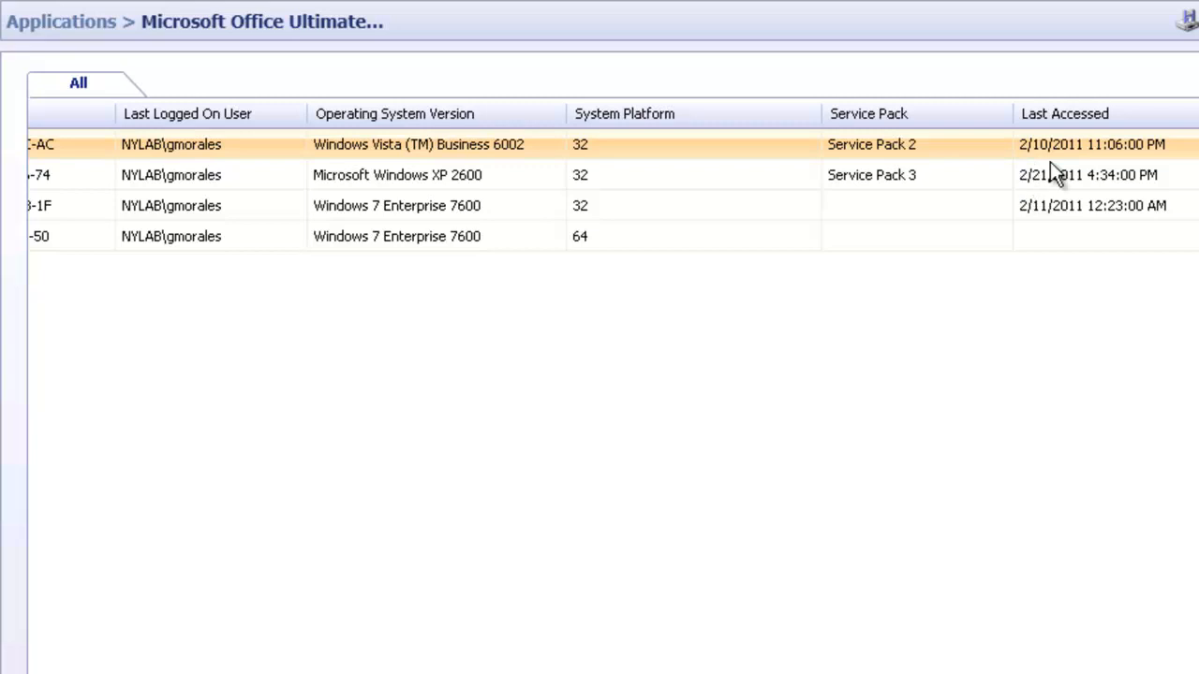
mouse_move(1152, 208)
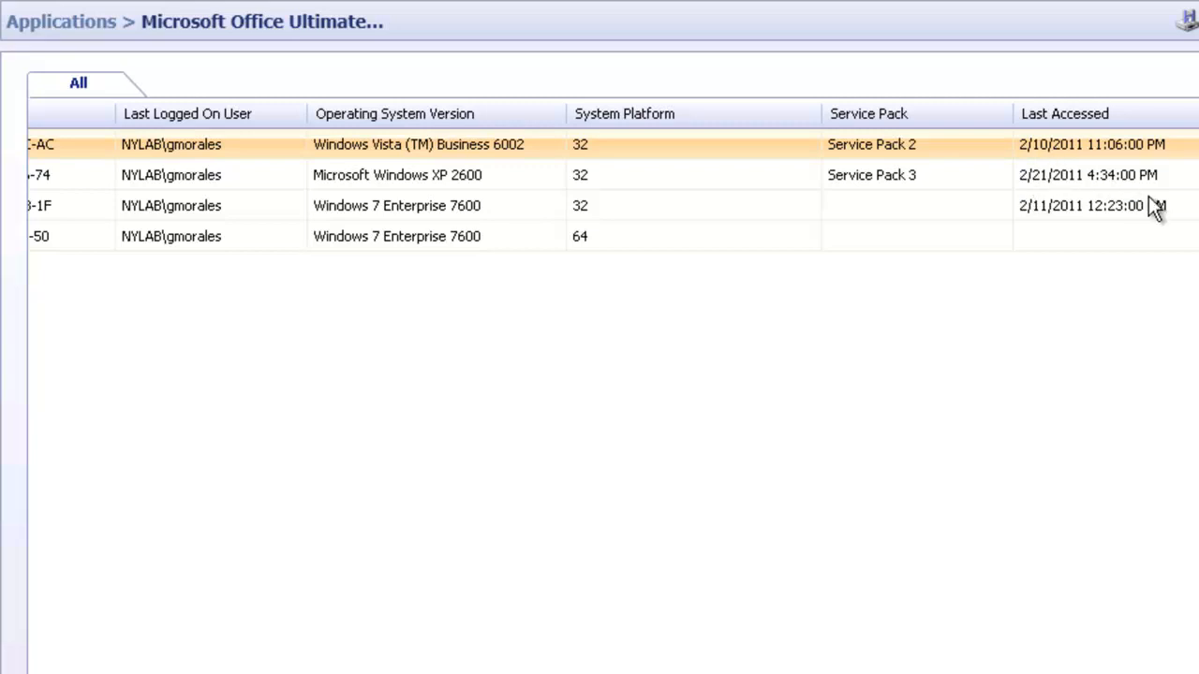
mouse_move(1047, 198)
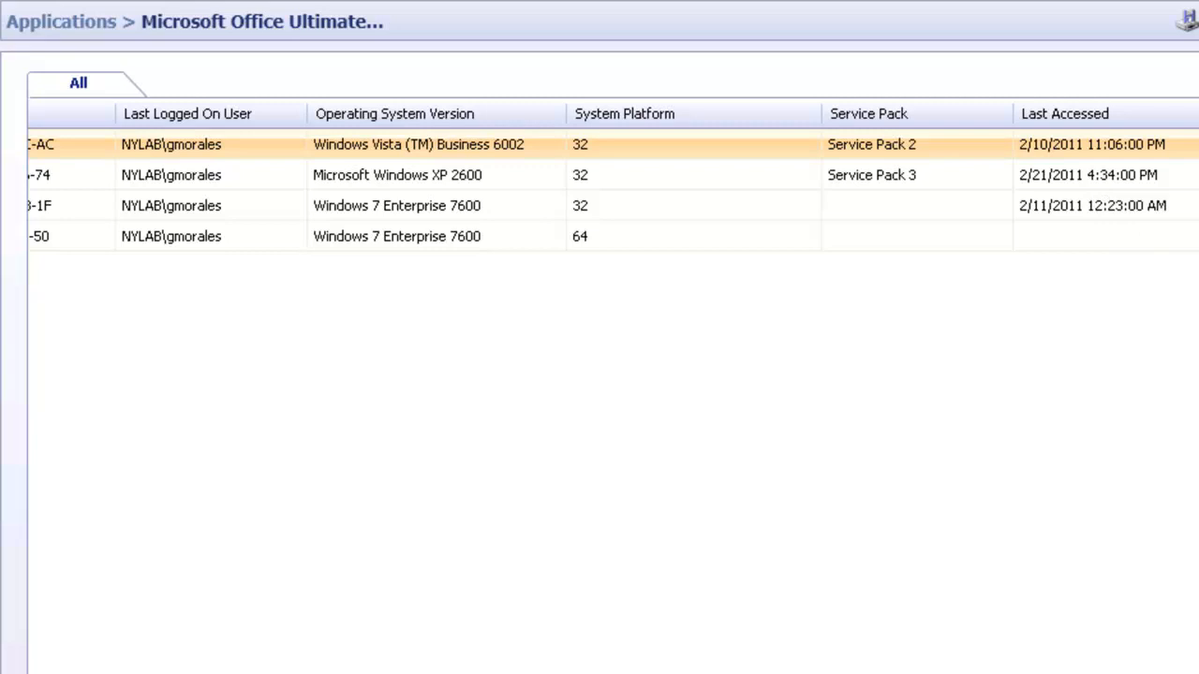
scroll(down, 3)
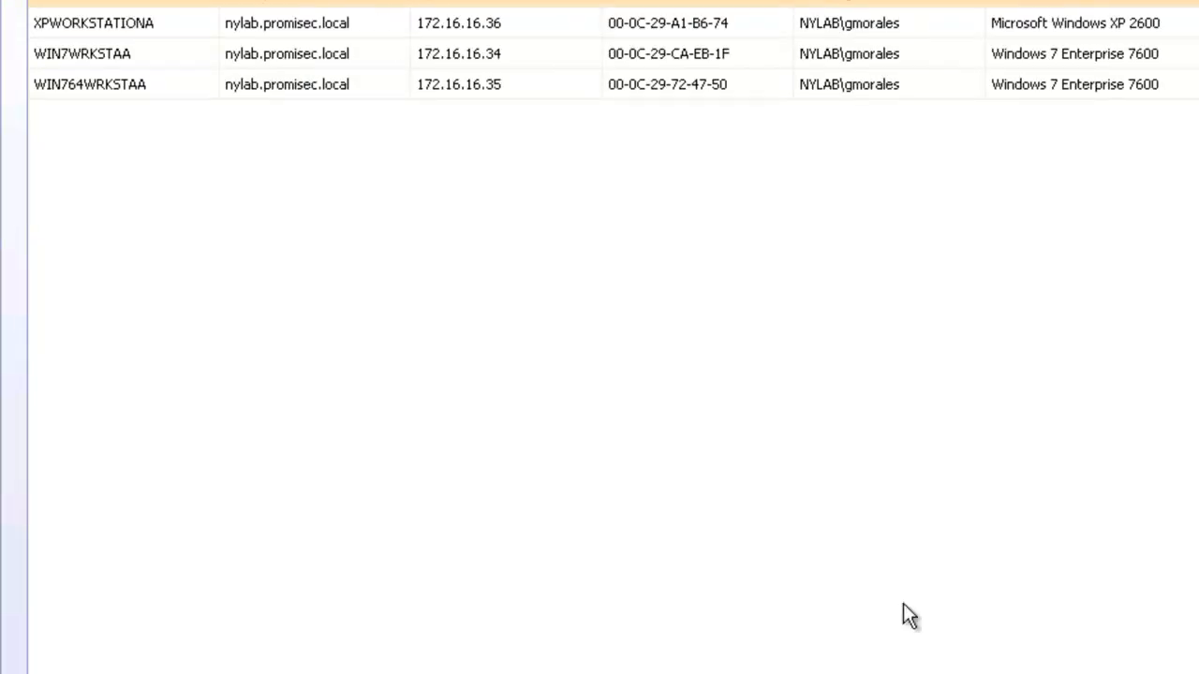
mouse_move(460, 437)
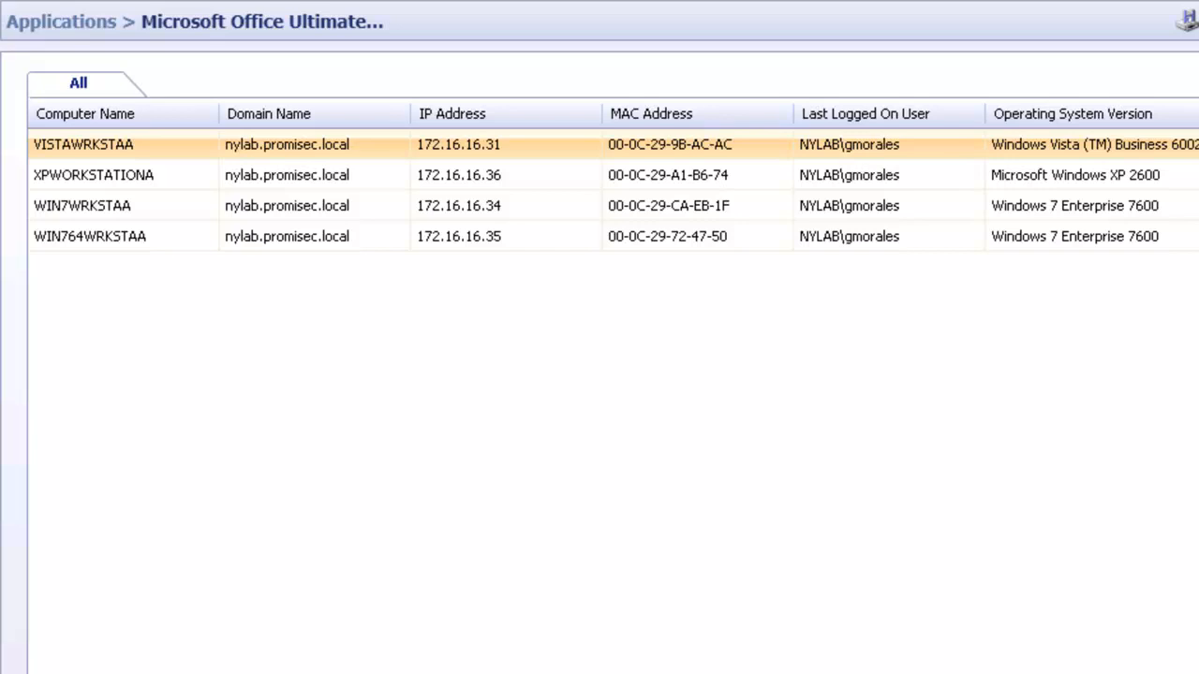
mouse_move(978, 201)
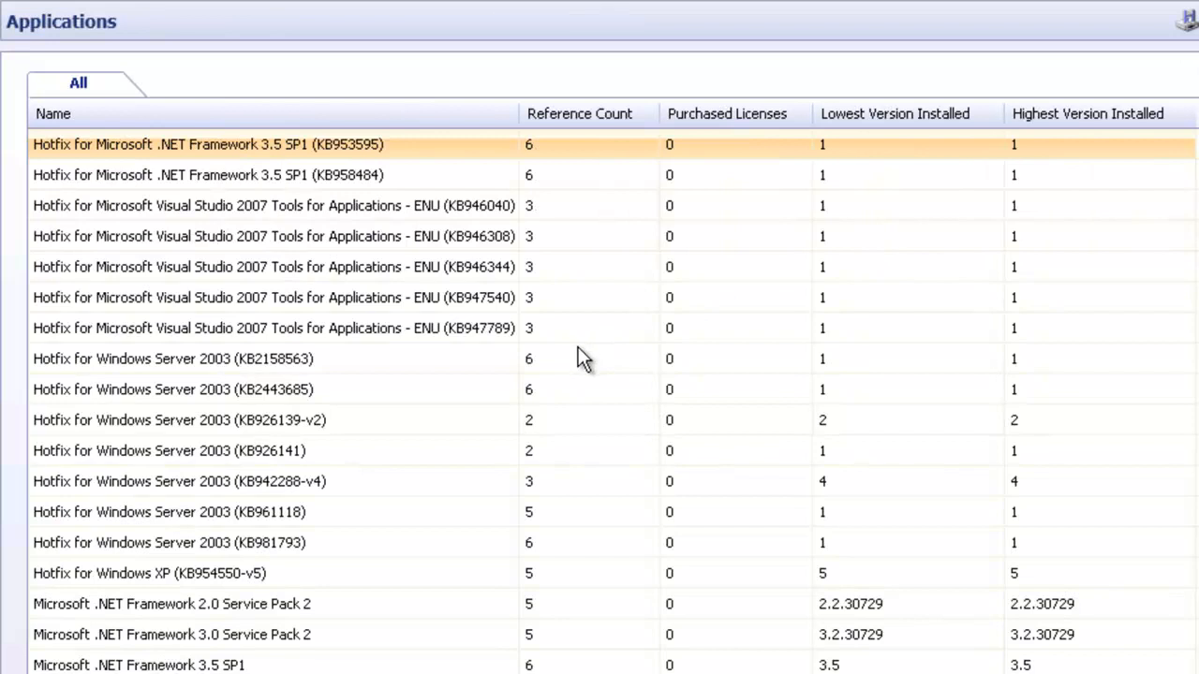
mouse_move(754, 103)
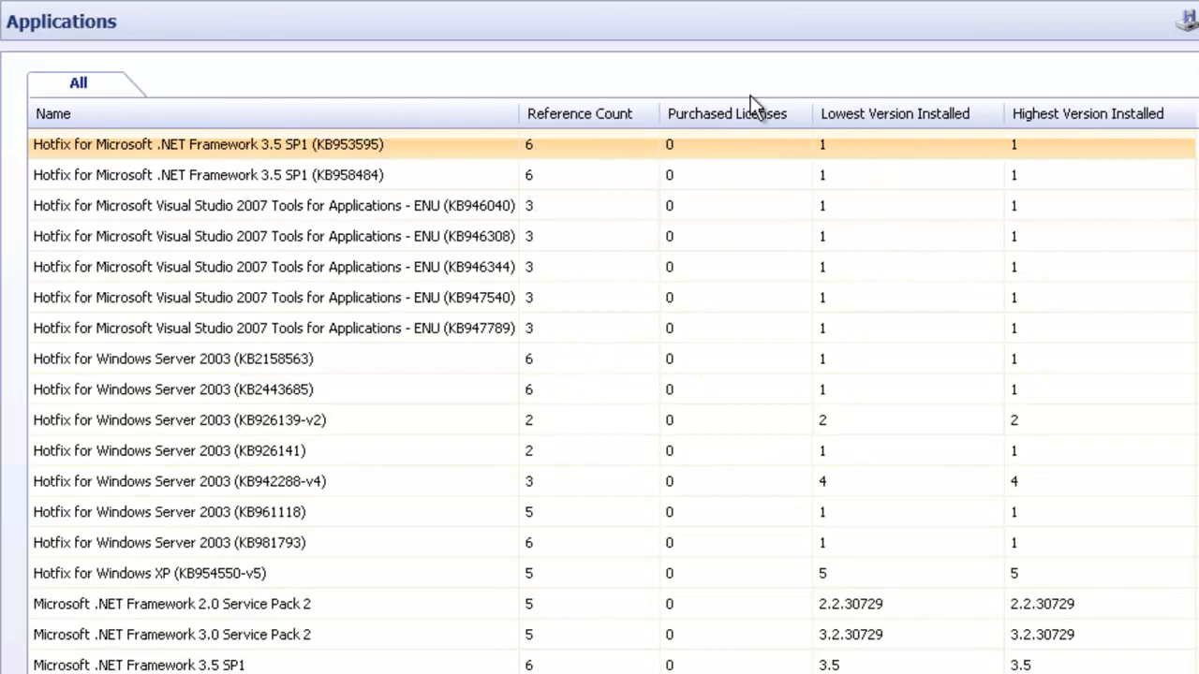
Sort by purchased licenses and select the four Microsoft Office Ultimate 2007 hosts
click(727, 114)
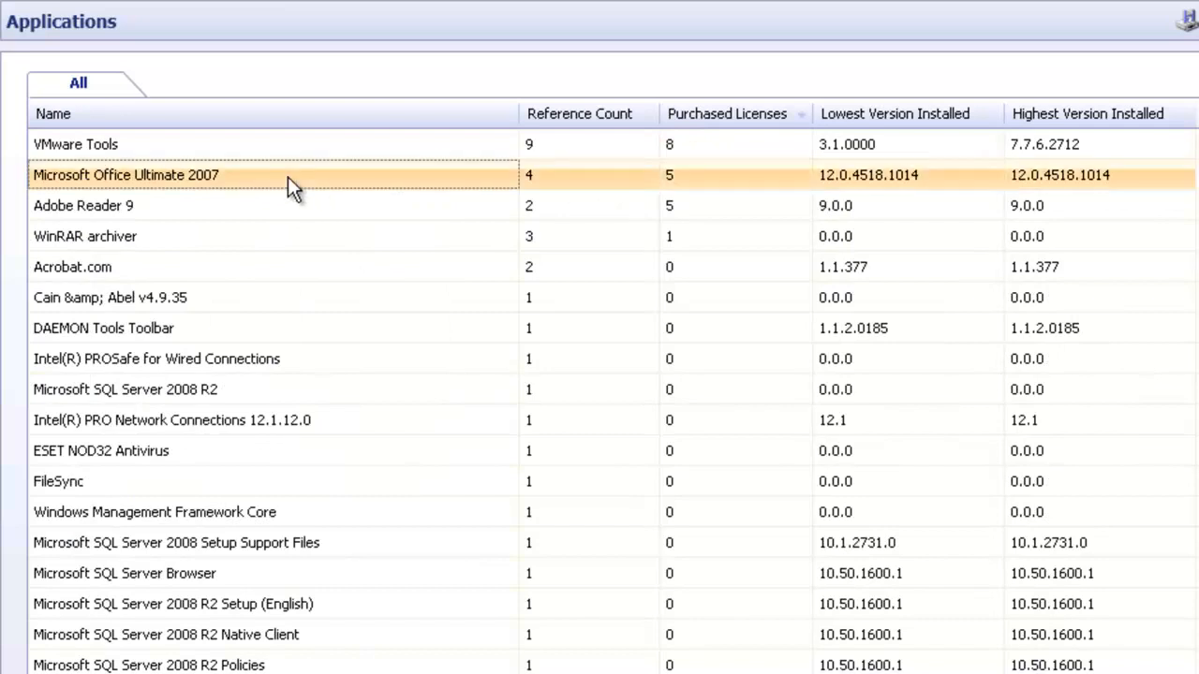
double_click(126, 175)
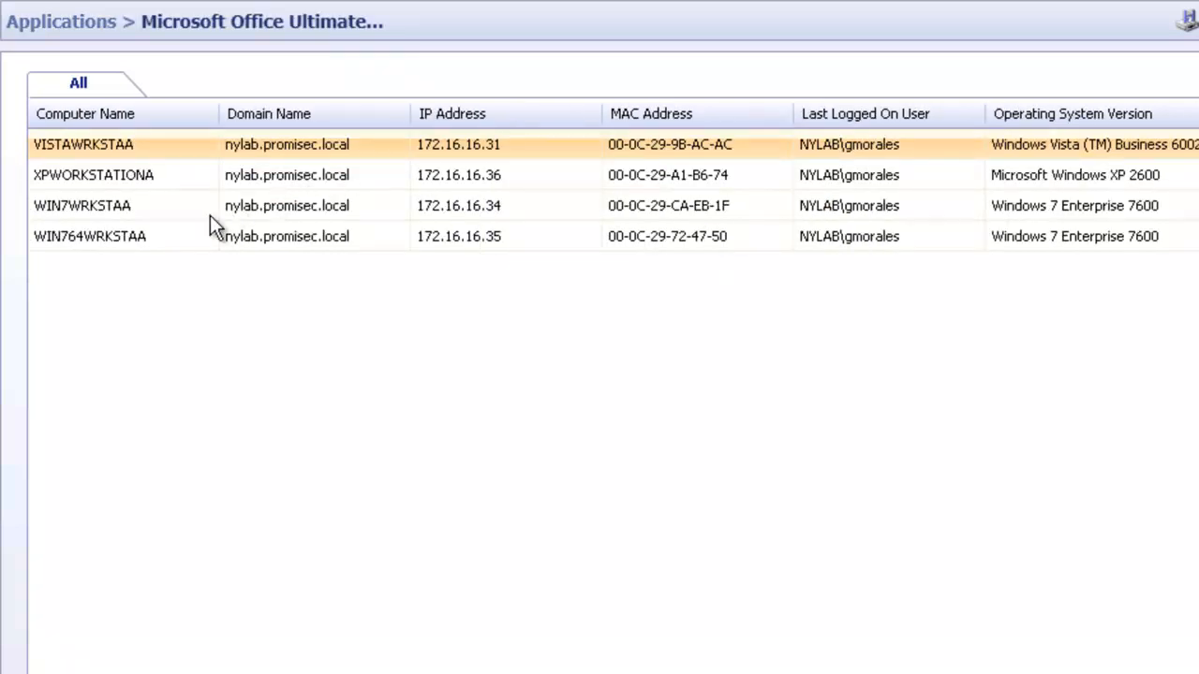
click(90, 236)
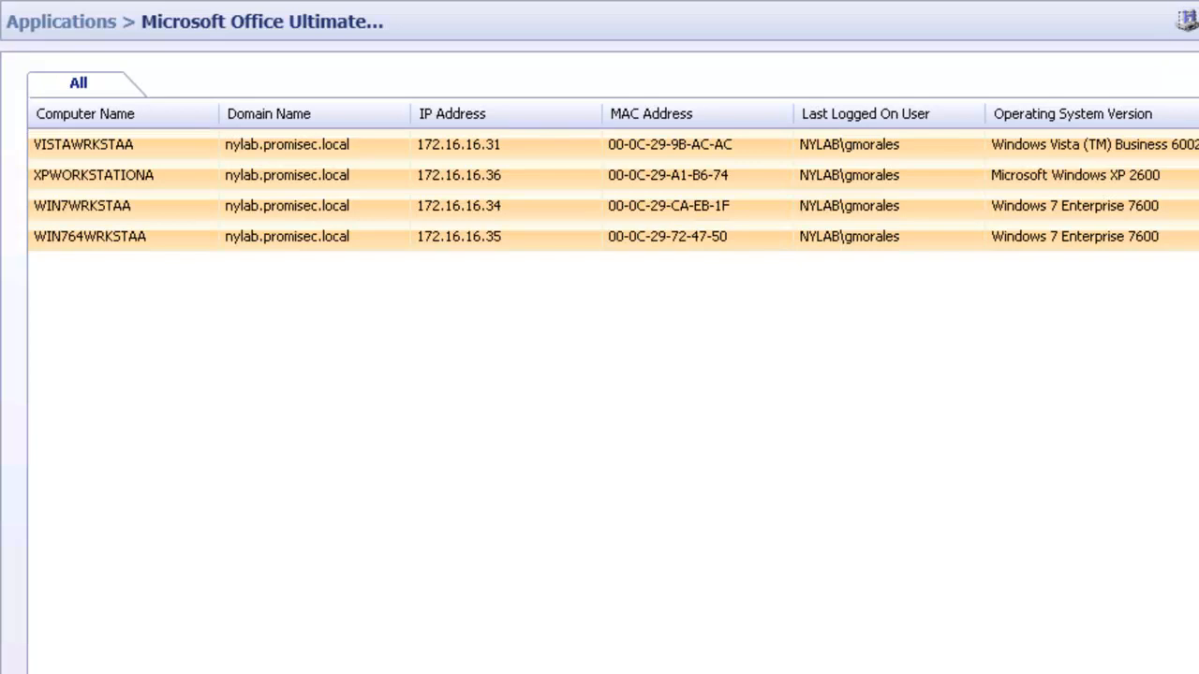
scroll(down, 3)
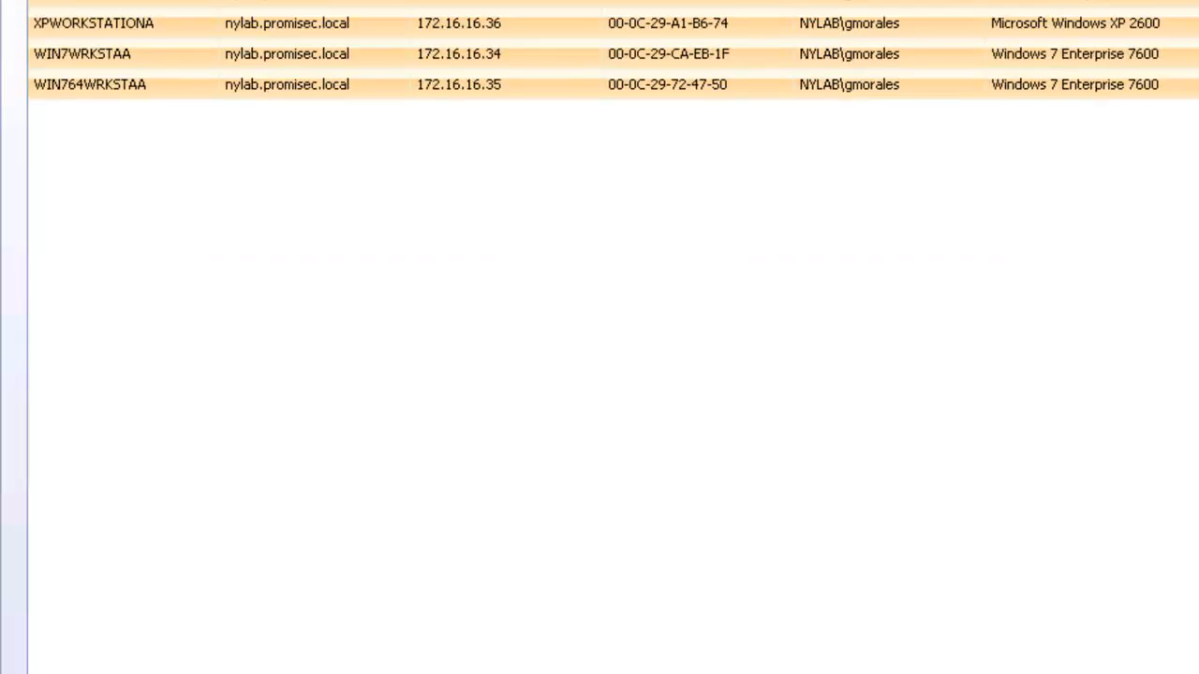